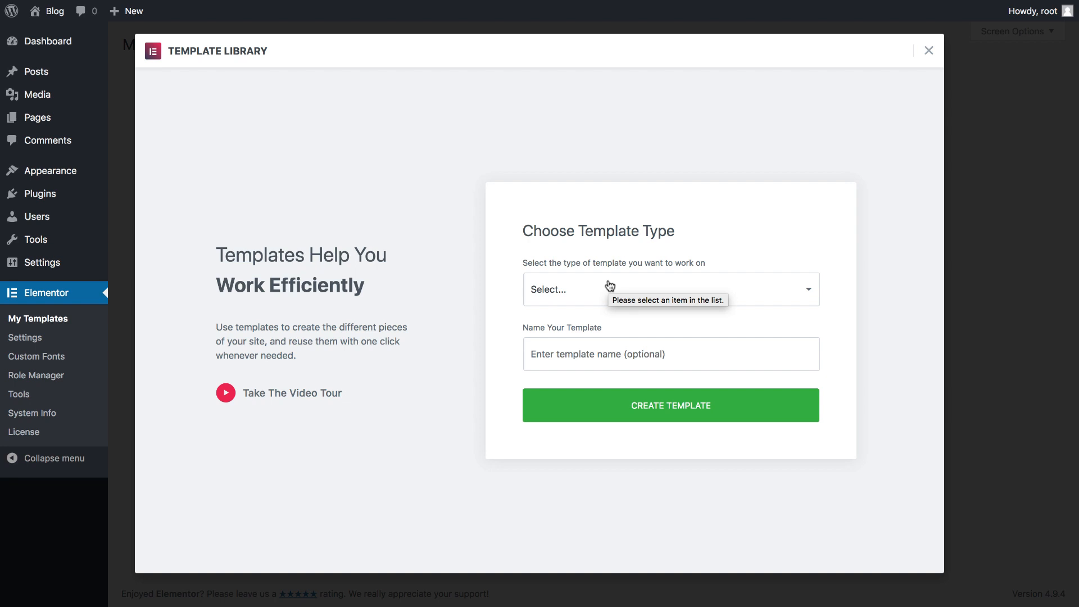
{"action": "mouse_move", "coordinate": [577, 285]}
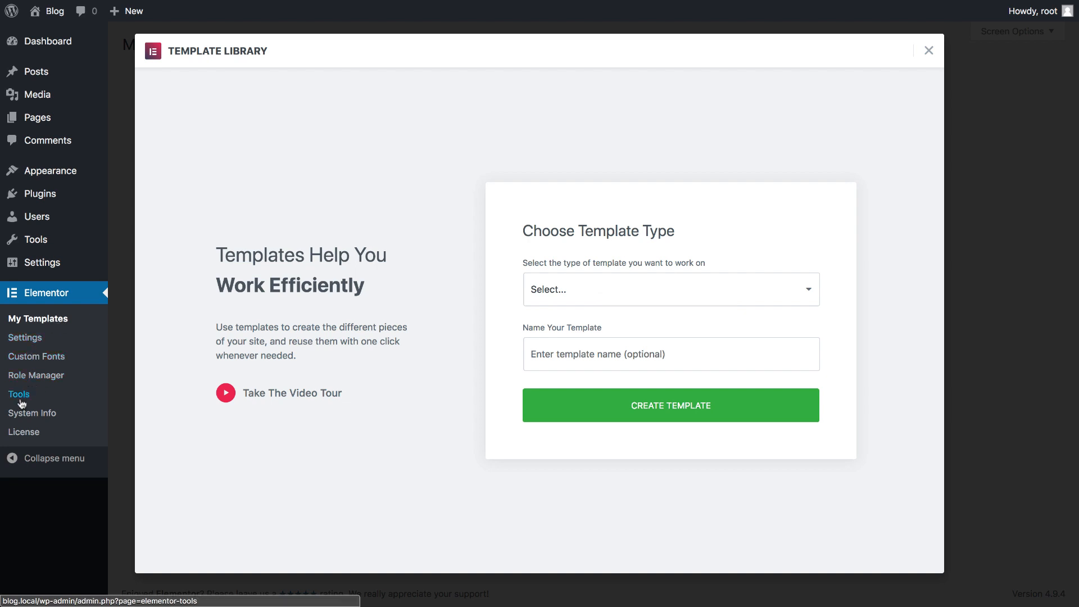
- Close the Template Library and show Elementor's Version Control tools with beta testing enabled
{"action": "left_click", "coordinate": [929, 50]}
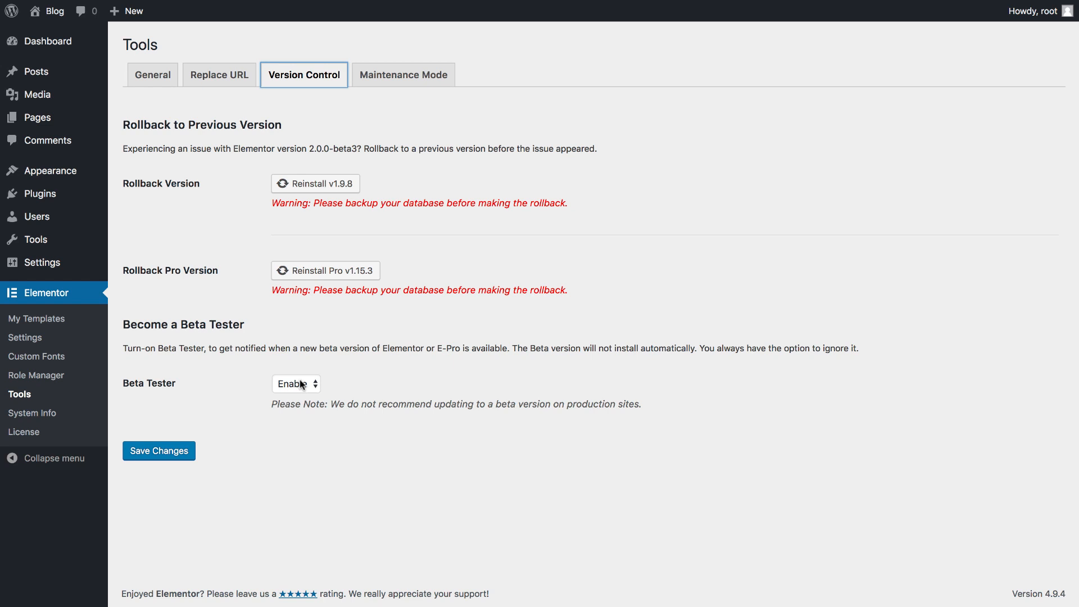
{"action": "mouse_move", "coordinate": [46, 41]}
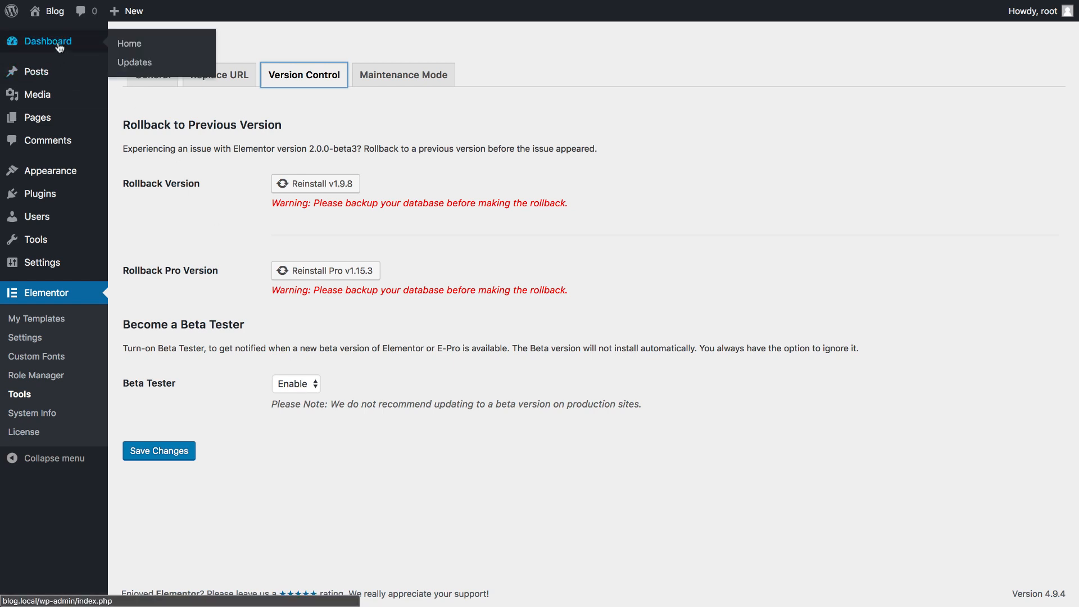
{"action": "mouse_move", "coordinate": [192, 234]}
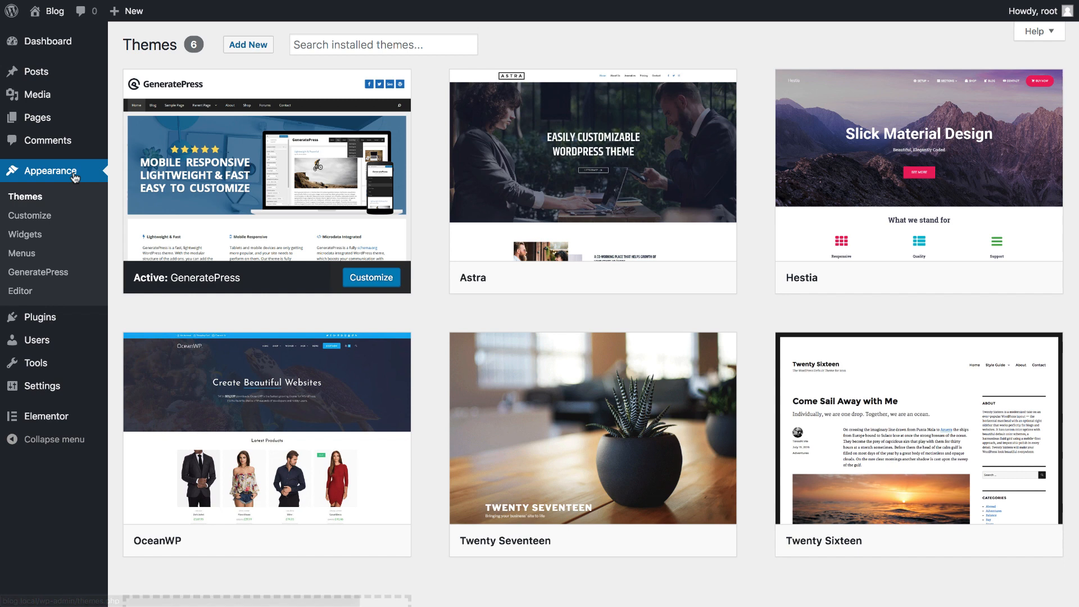
{"action": "mouse_move", "coordinate": [201, 199]}
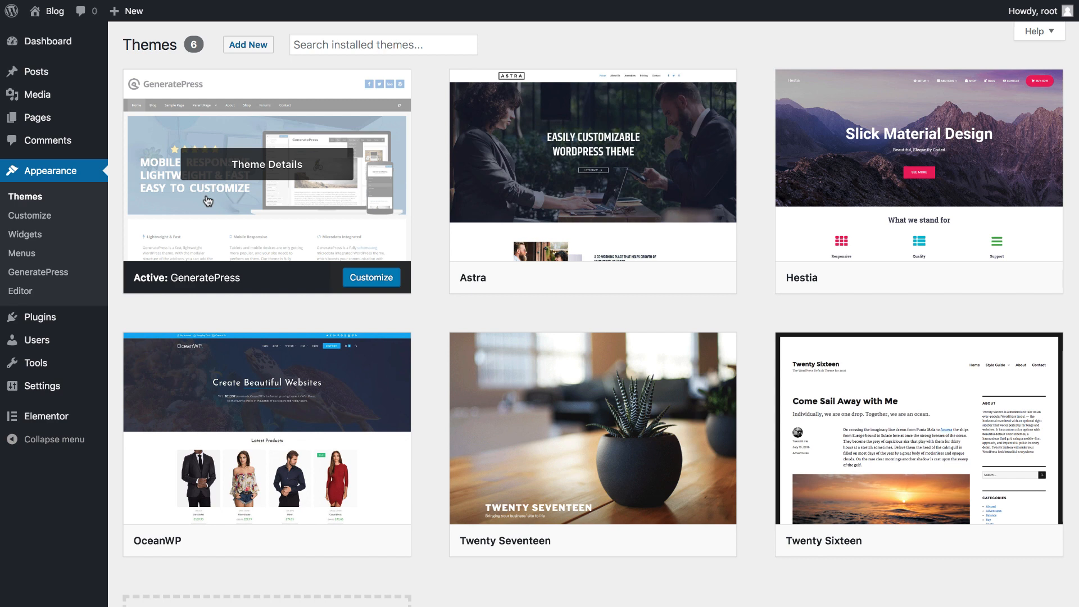
{"action": "mouse_move", "coordinate": [264, 212]}
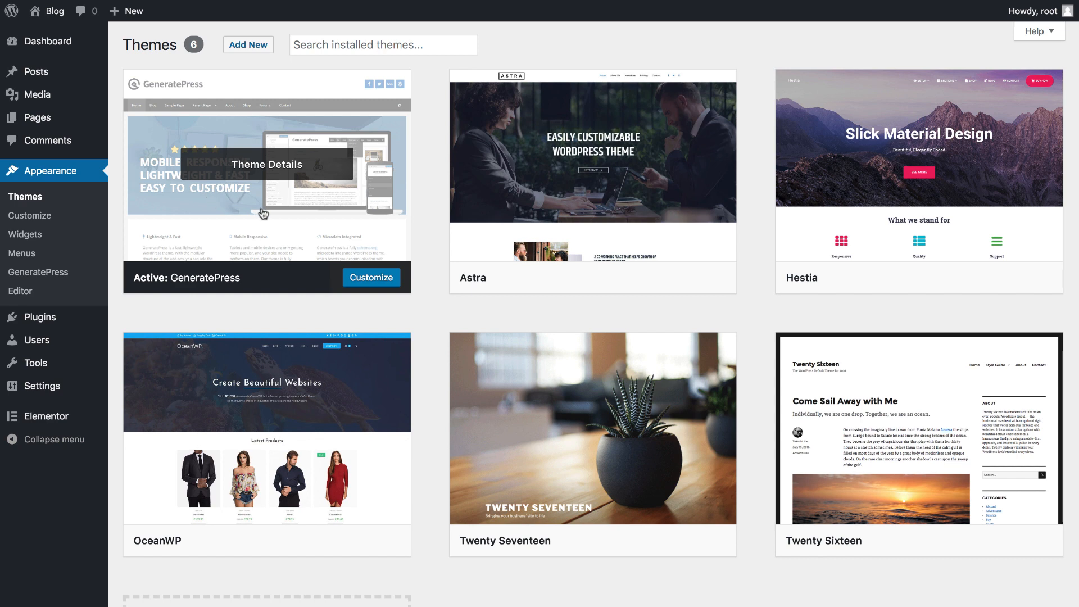
{"action": "mouse_move", "coordinate": [420, 236]}
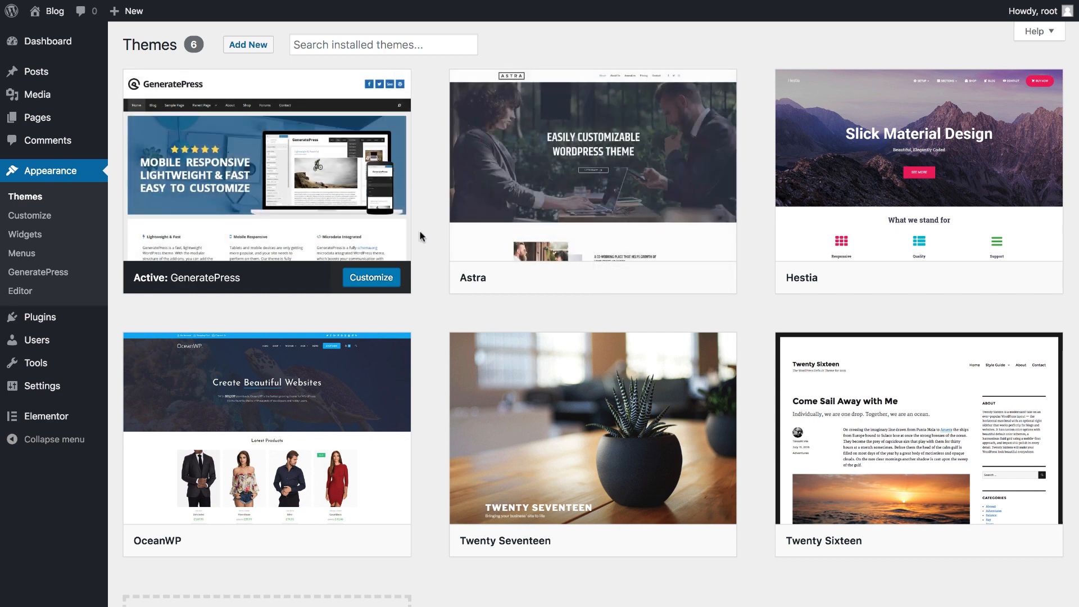
{"action": "mouse_move", "coordinate": [266, 172]}
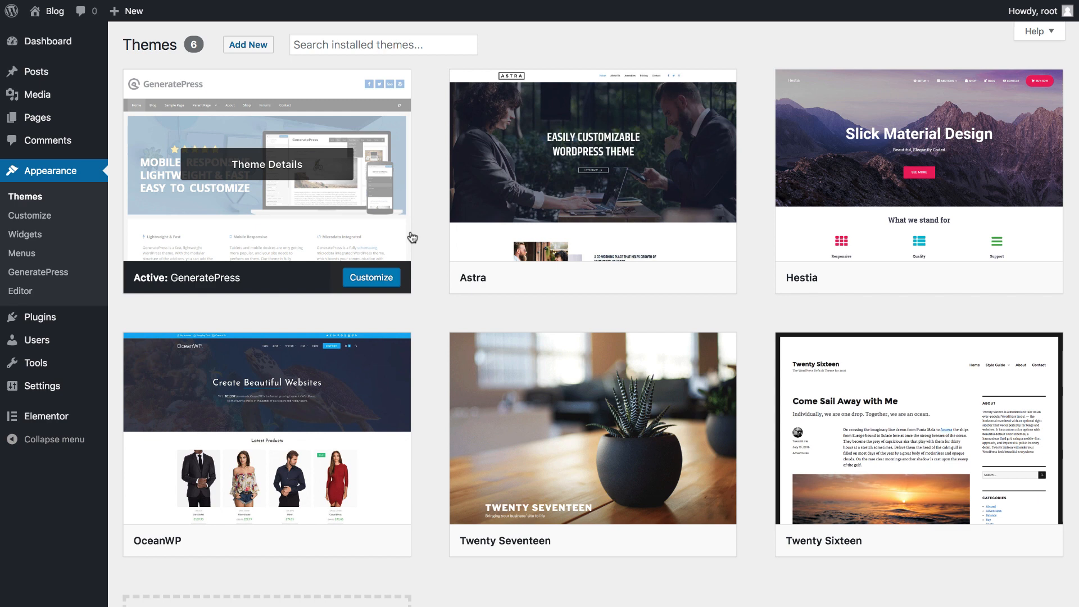
{"action": "mouse_move", "coordinate": [267, 237]}
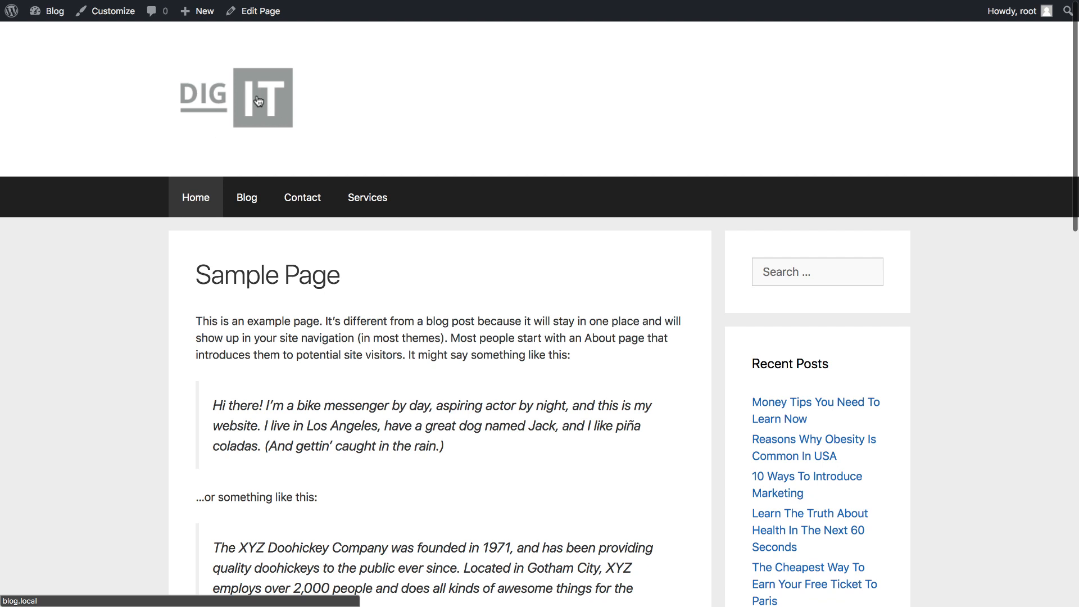
{"action": "mouse_move", "coordinate": [246, 197]}
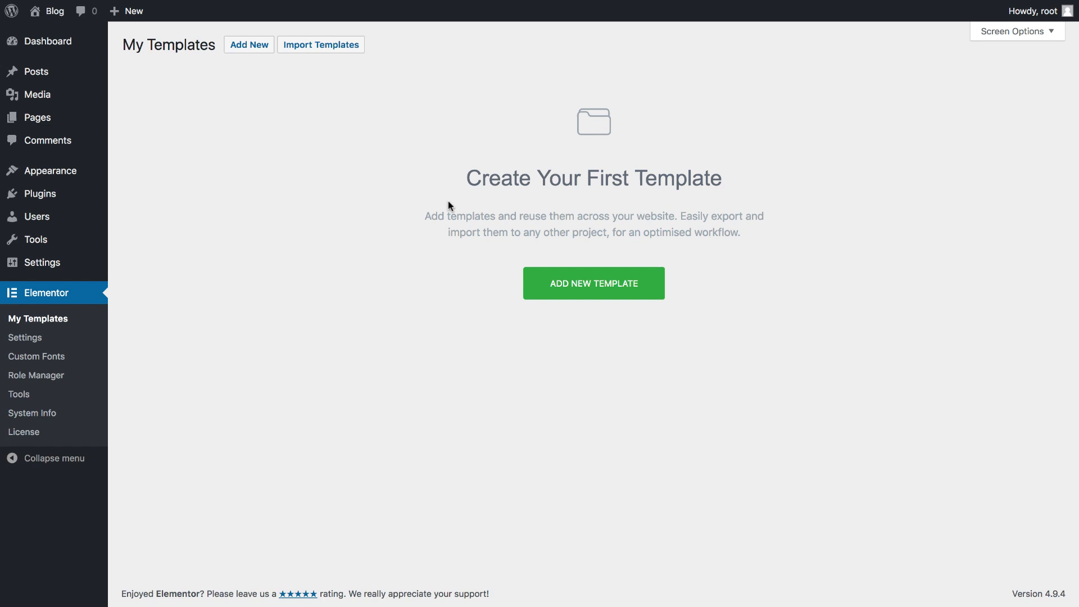
{"action": "mouse_move", "coordinate": [496, 181]}
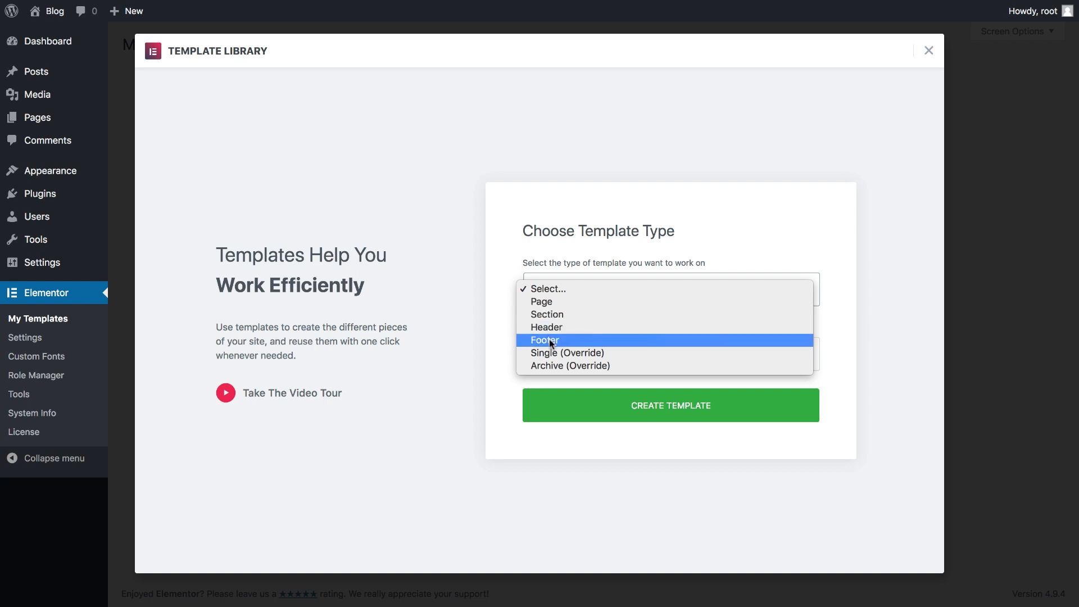
{"action": "mouse_move", "coordinate": [546, 327]}
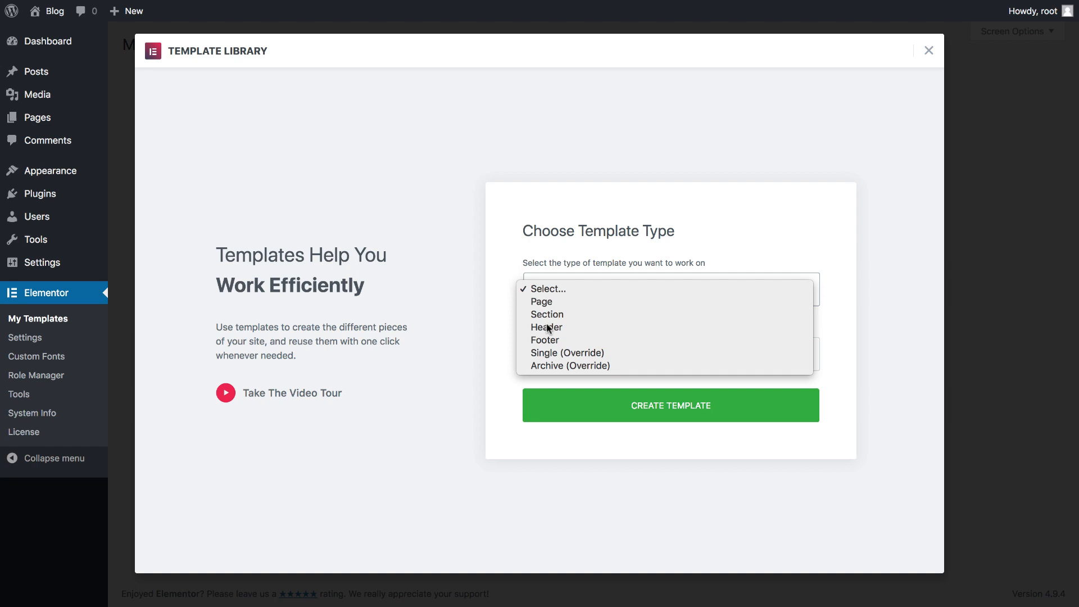
- Create a Header-type template named 'My header'
{"action": "left_click", "coordinate": [547, 327]}
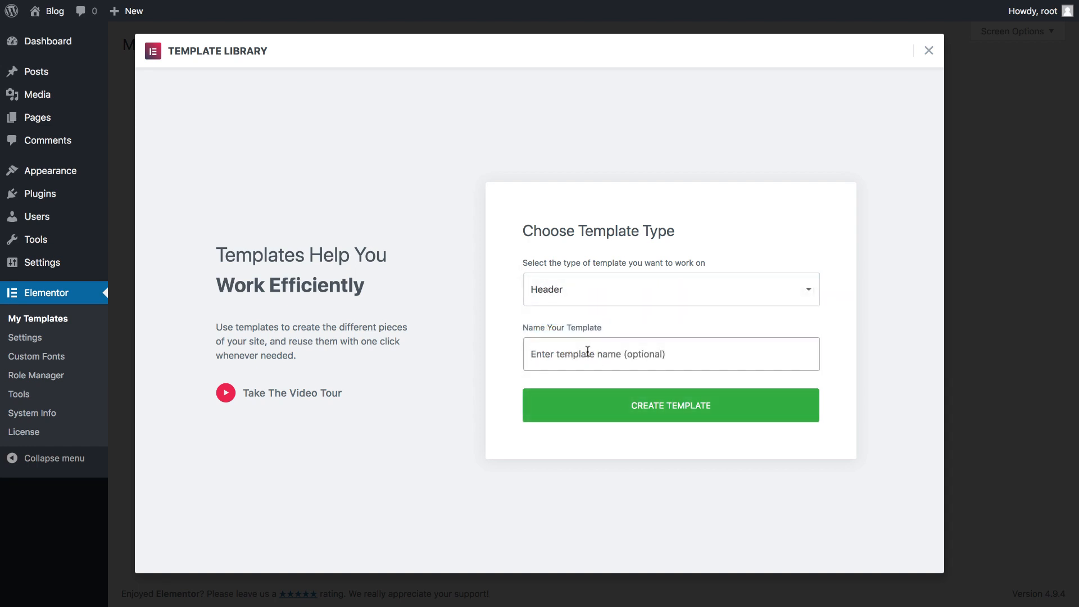
{"action": "type", "text": "My hea"}
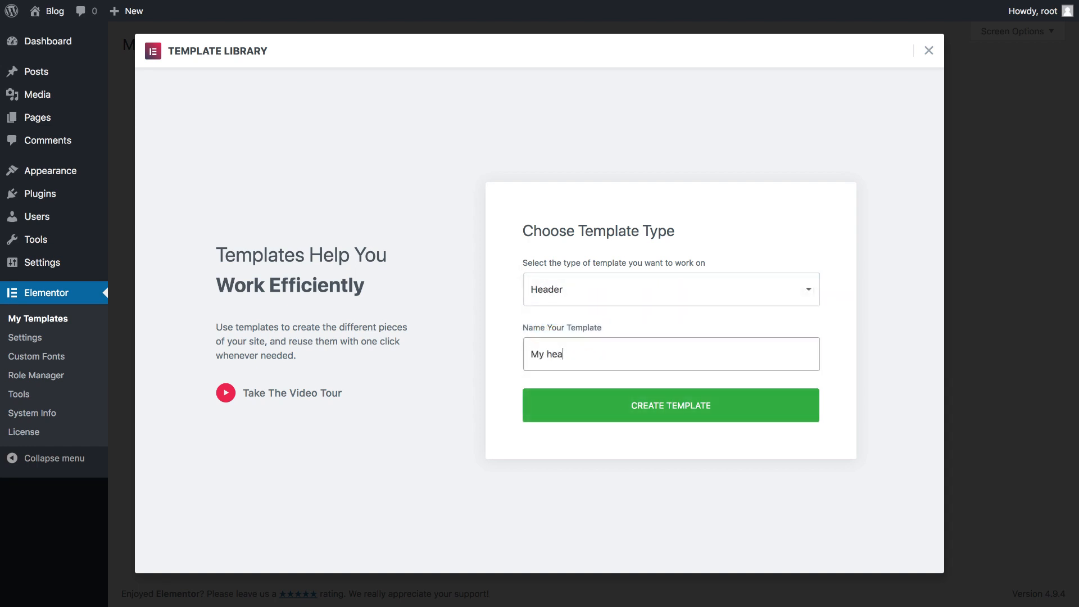
{"action": "left_click", "coordinate": [671, 405]}
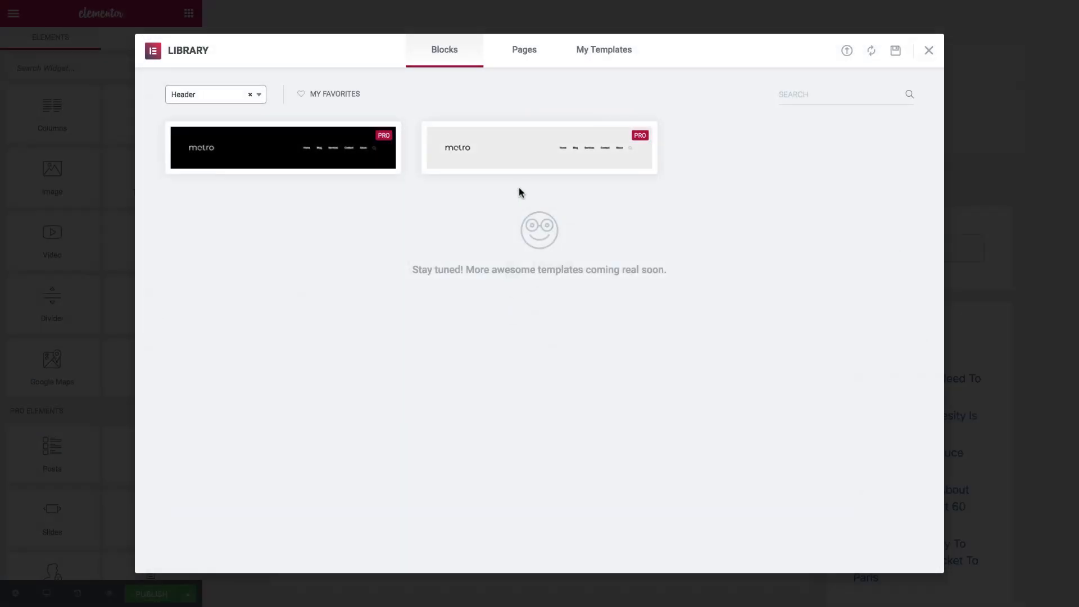
{"action": "mouse_move", "coordinate": [236, 53]}
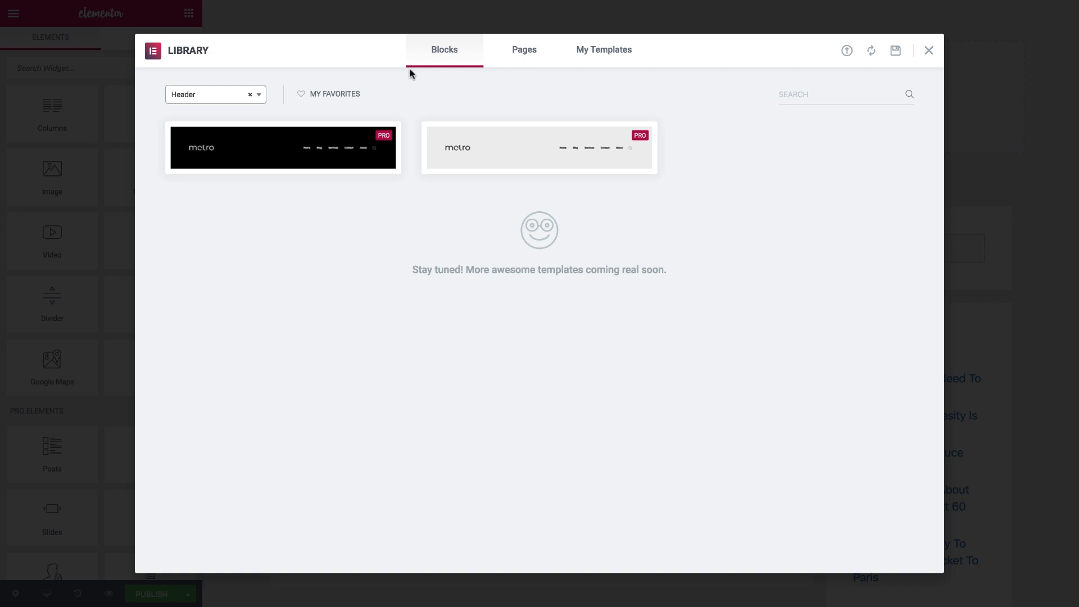
{"action": "mouse_move", "coordinate": [220, 95]}
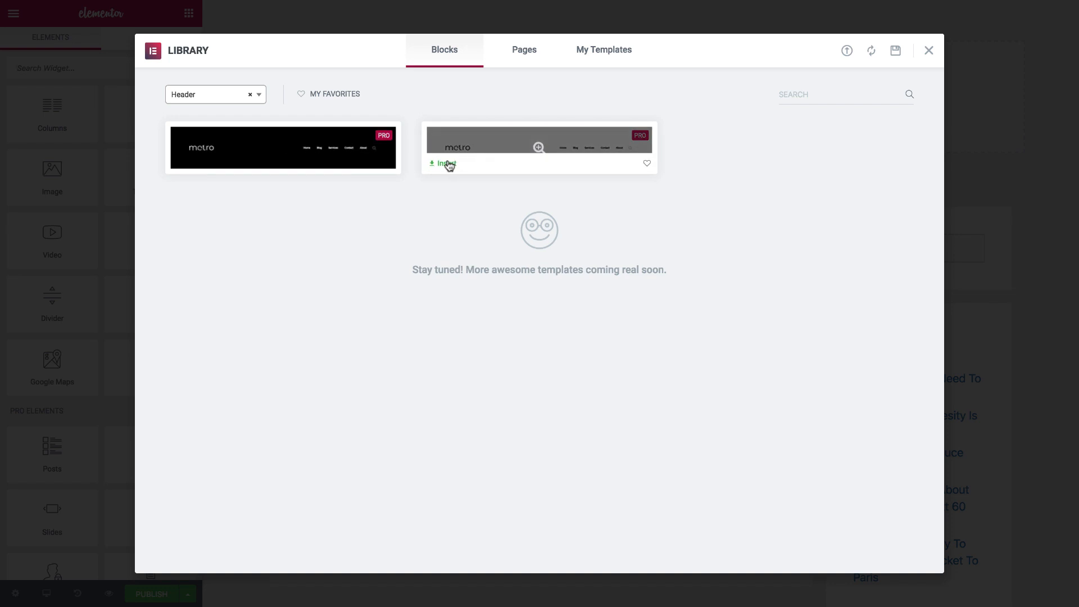
- Insert the light grey Metro header block with logo, menu links and search icon
{"action": "left_click", "coordinate": [446, 163]}
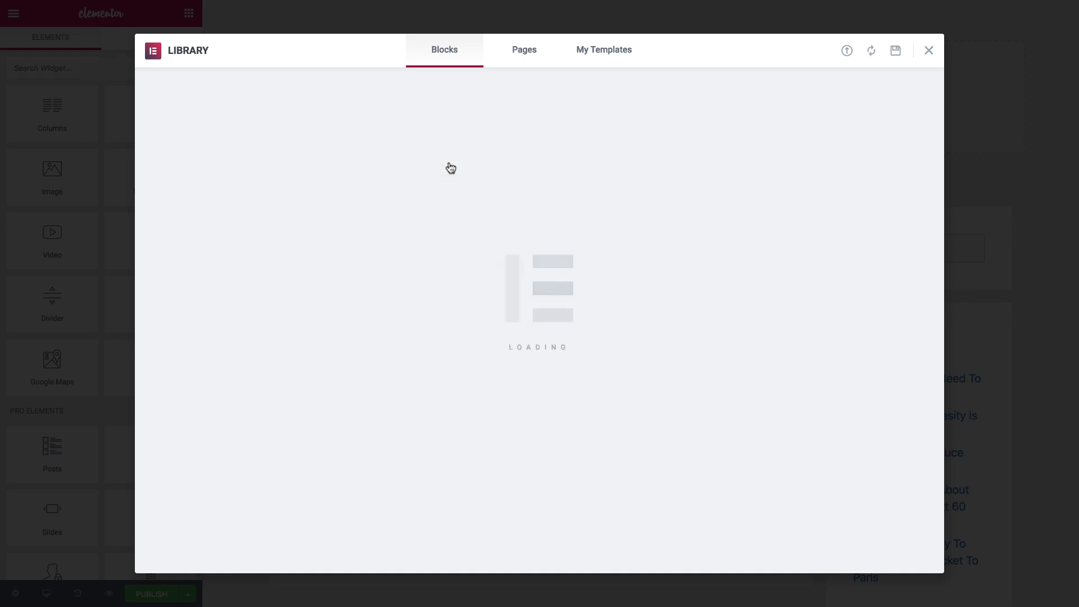
{"action": "left_click", "coordinate": [928, 50]}
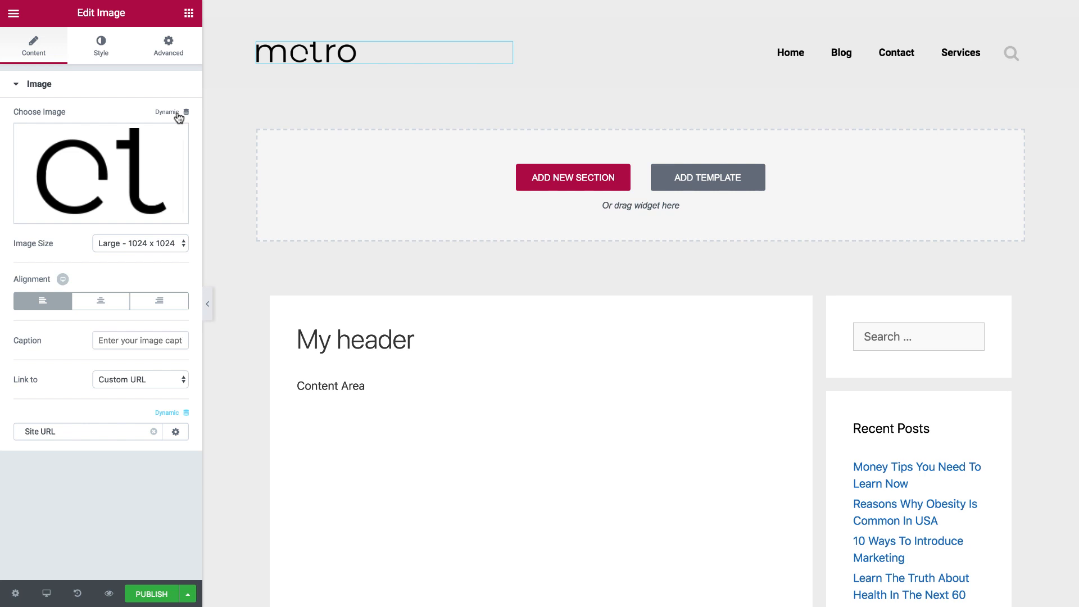
- Set the header logo image to the dynamic Site Logo, showing the DIG IT logo
{"action": "left_click", "coordinate": [187, 112]}
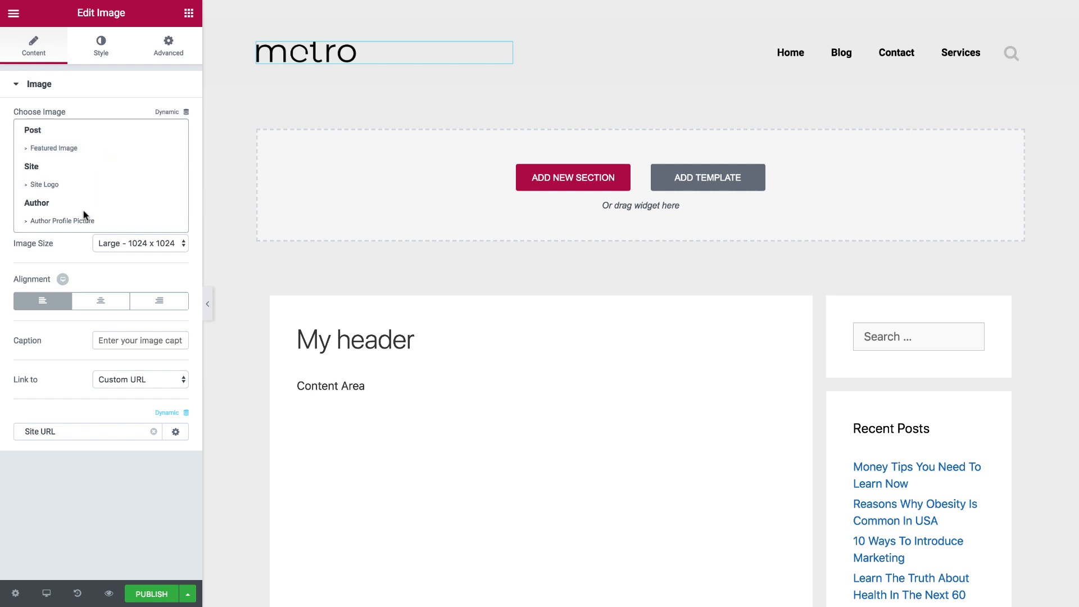
{"action": "left_click", "coordinate": [44, 184]}
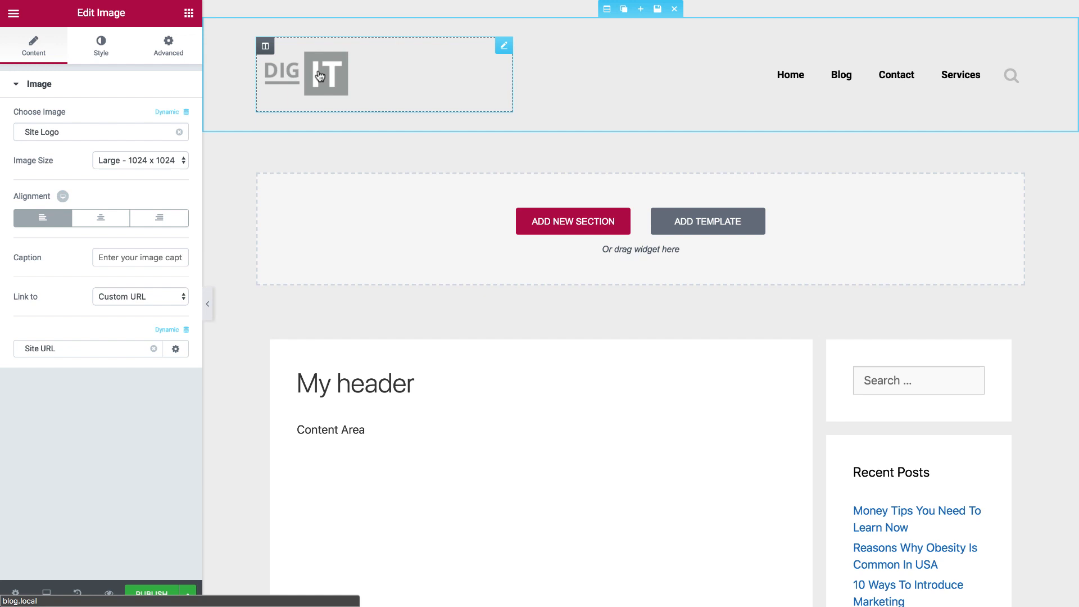
{"action": "mouse_move", "coordinate": [329, 84]}
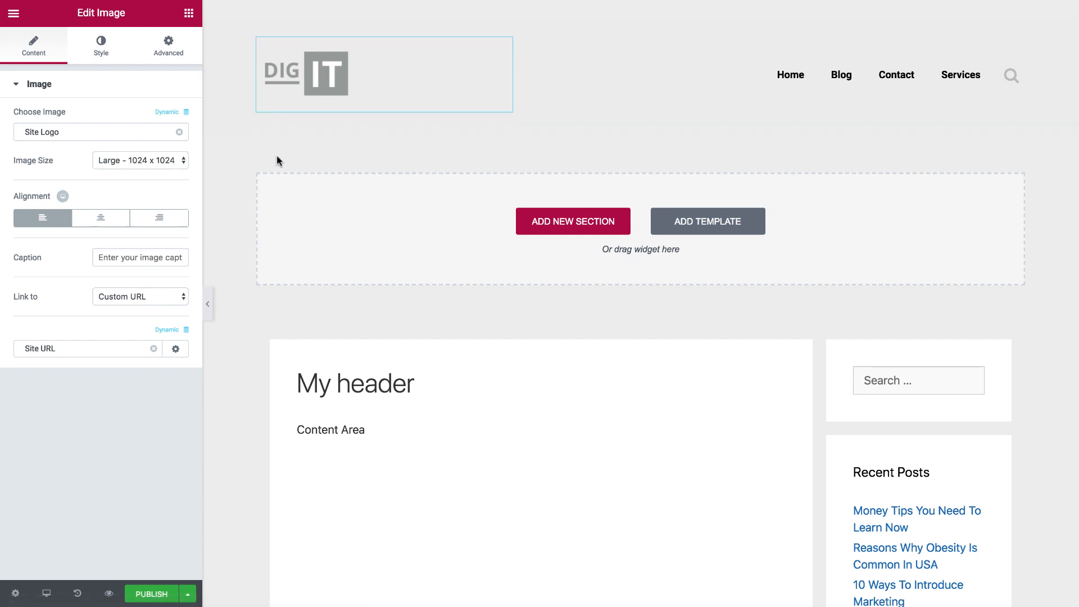
{"action": "mouse_move", "coordinate": [151, 568]}
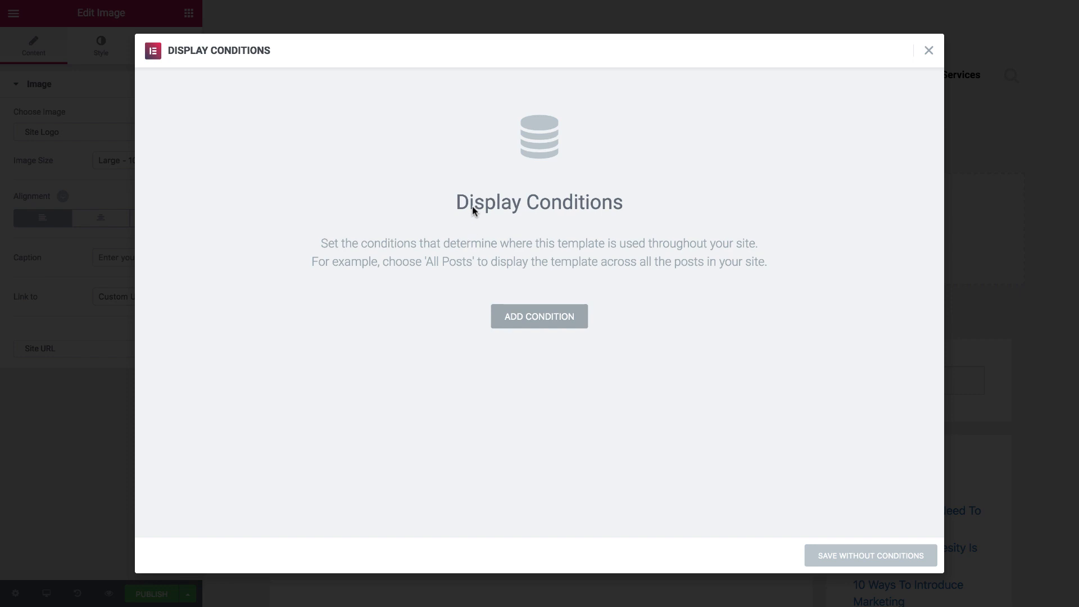
{"action": "mouse_move", "coordinate": [628, 213]}
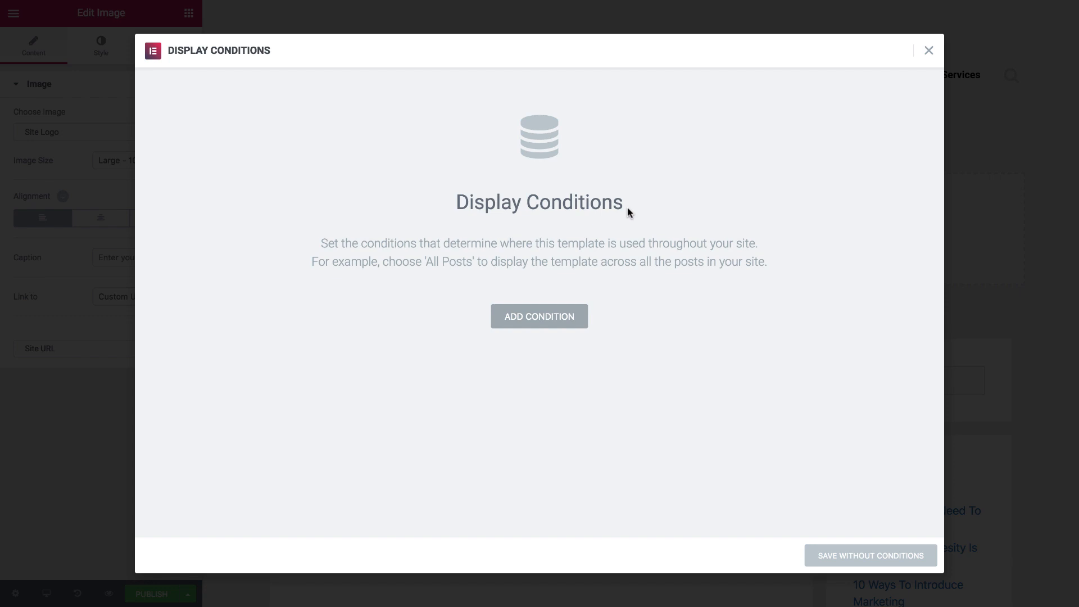
- Add an Entire Site display condition and publish the header template
{"action": "left_click", "coordinate": [539, 316]}
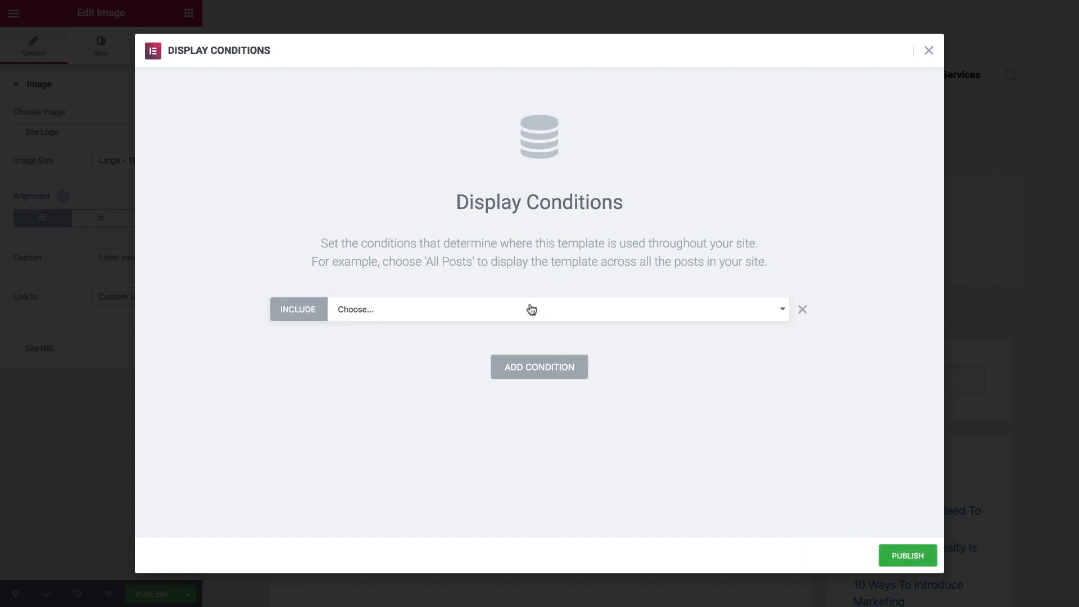
{"action": "left_click", "coordinate": [558, 309]}
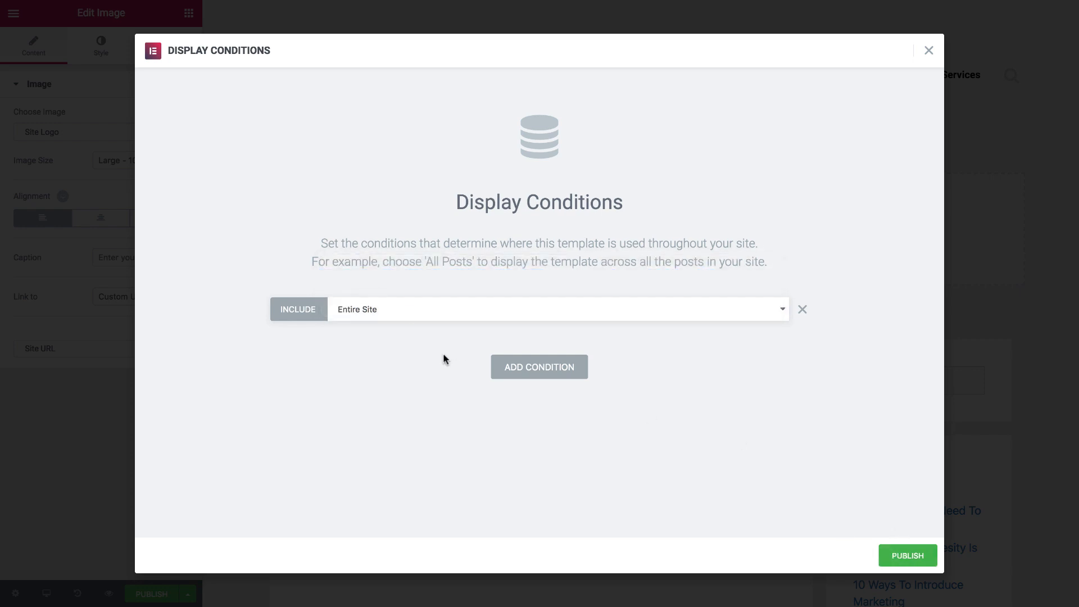
{"action": "left_click", "coordinate": [907, 556]}
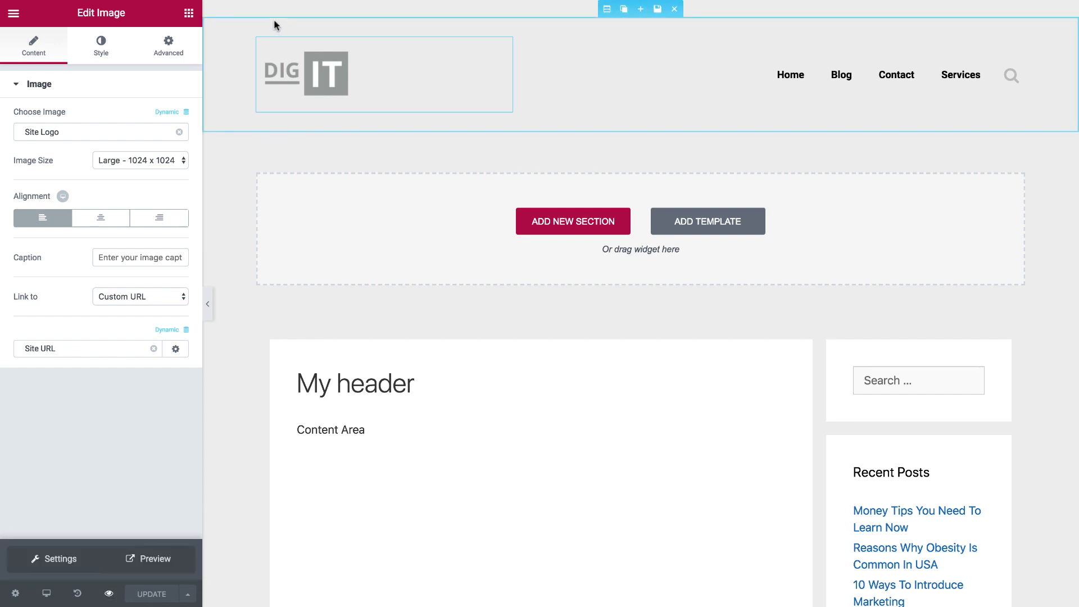
{"action": "mouse_move", "coordinate": [76, 593]}
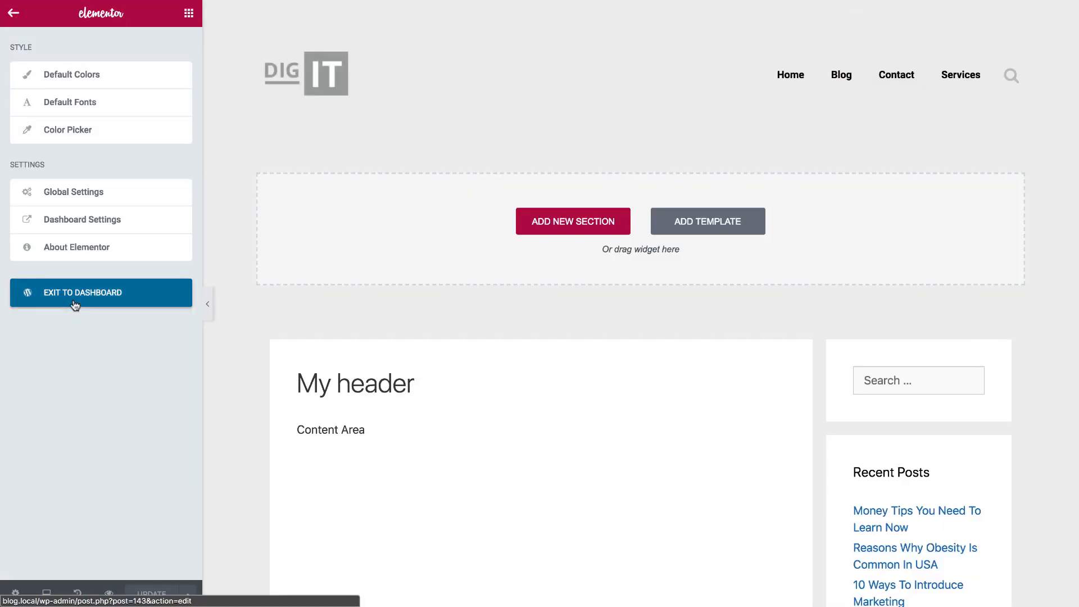
- Exit the Elementor editor back to the WordPress edit screen for My header
{"action": "left_click", "coordinate": [100, 292]}
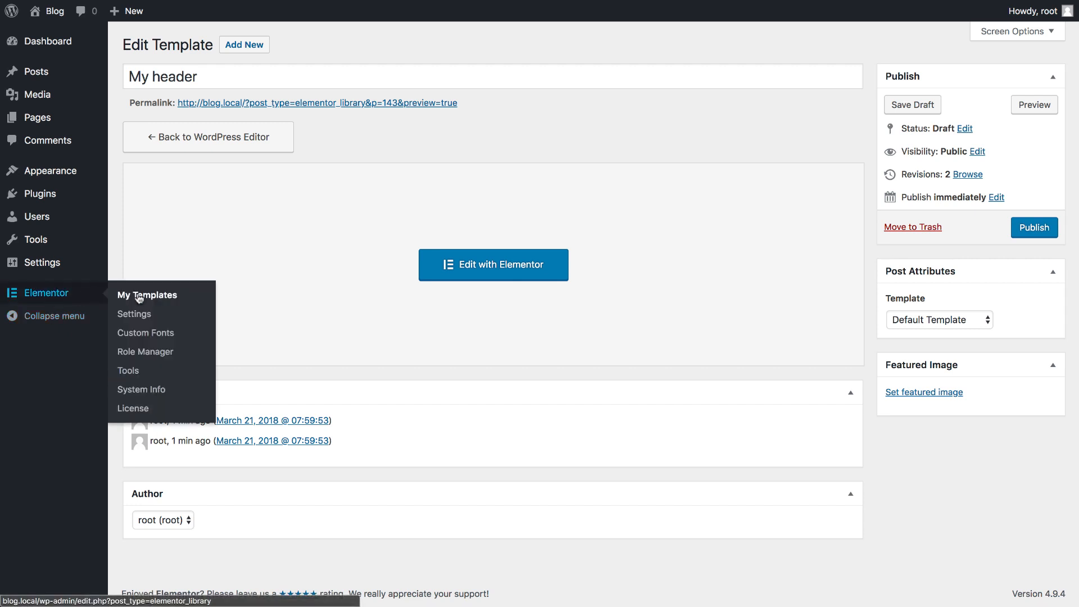
- Create a Single template named 'My single' and insert a ready-made post layout
{"action": "left_click", "coordinate": [147, 295]}
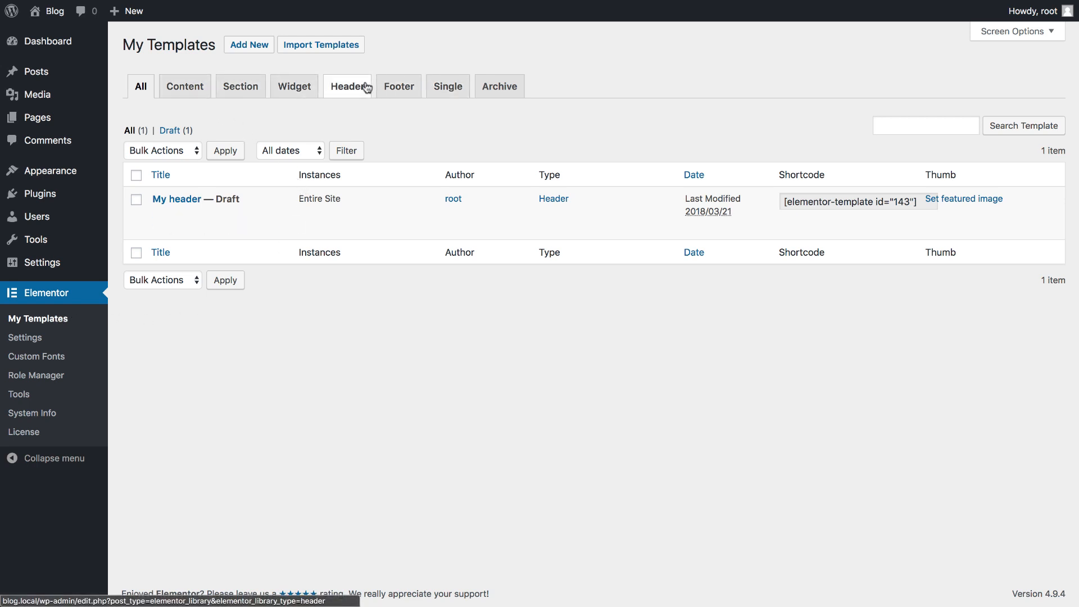
{"action": "mouse_move", "coordinate": [398, 86]}
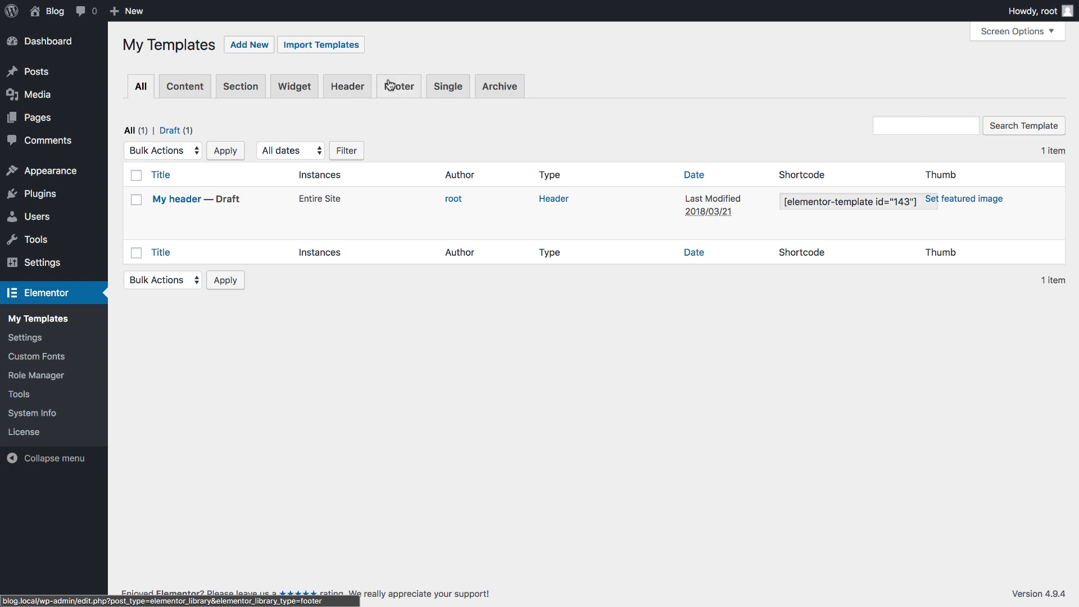
{"action": "left_click", "coordinate": [447, 86]}
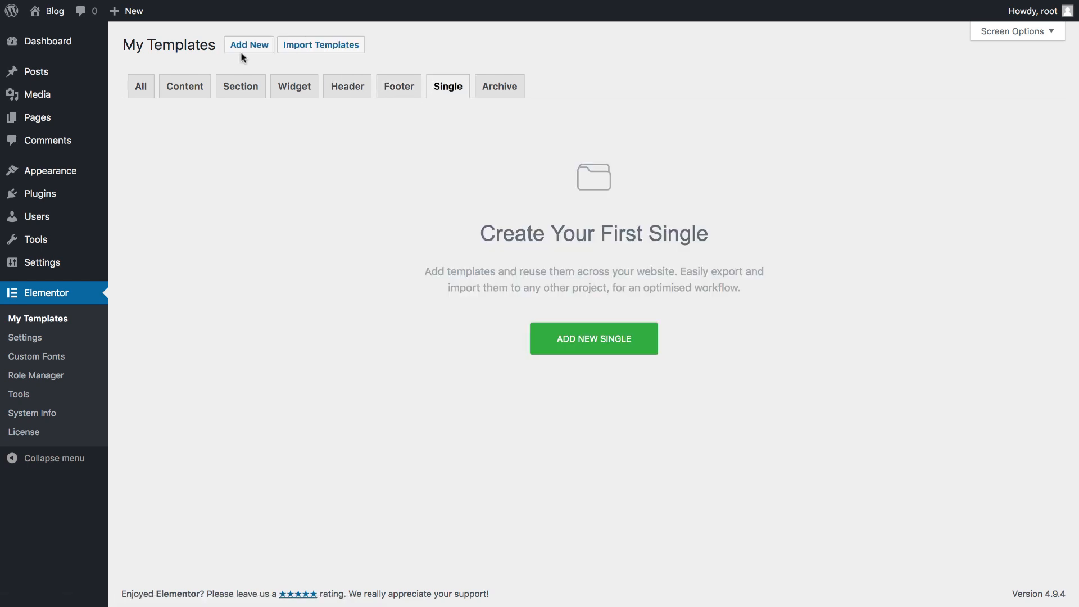
{"action": "left_click", "coordinate": [248, 45]}
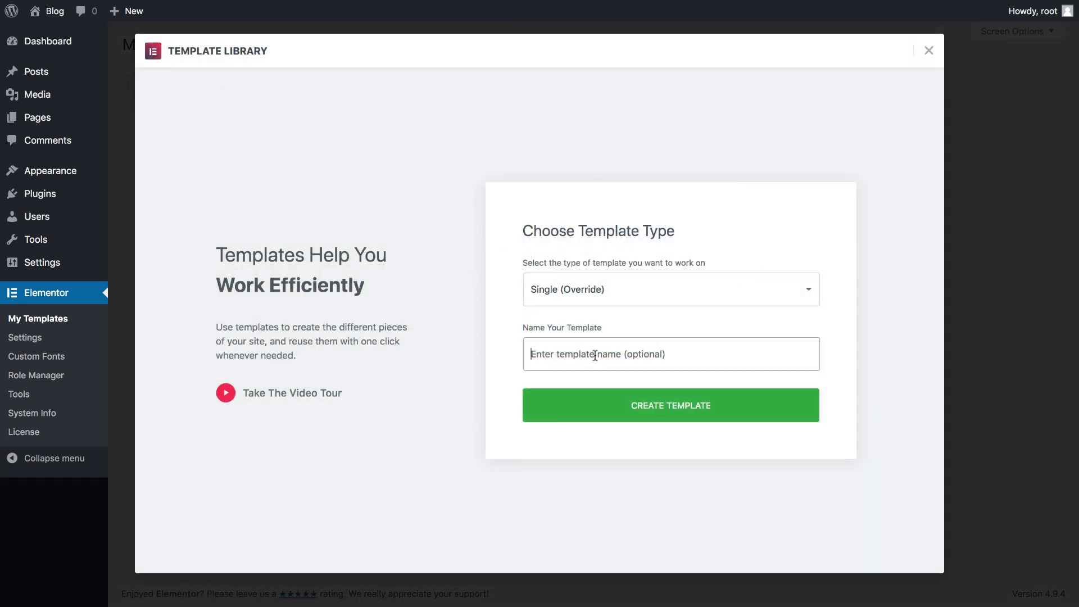
{"action": "type", "text": "My si"}
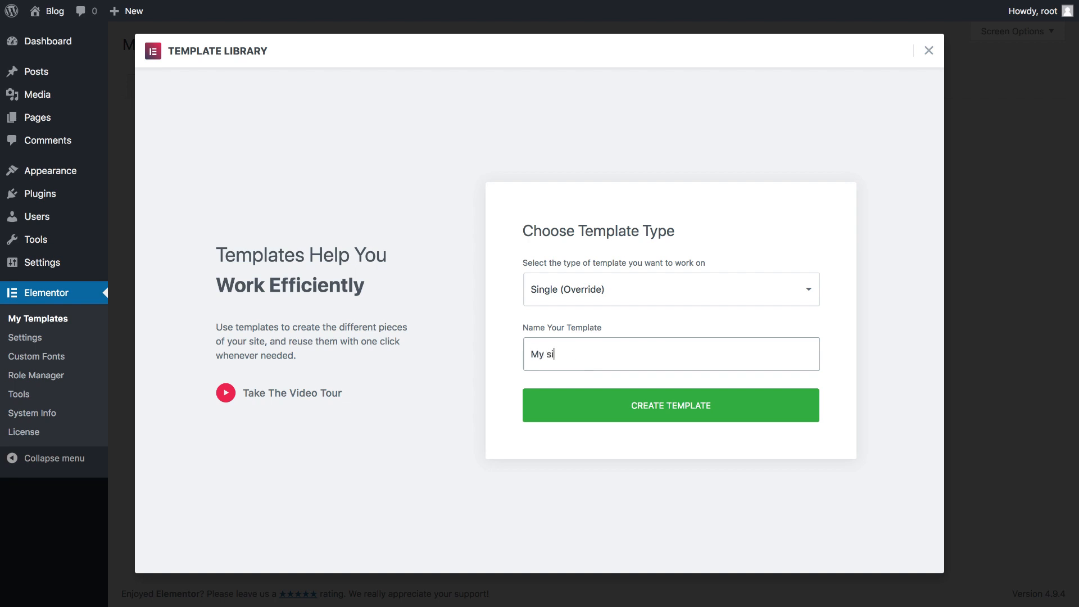
{"action": "left_click", "coordinate": [671, 405]}
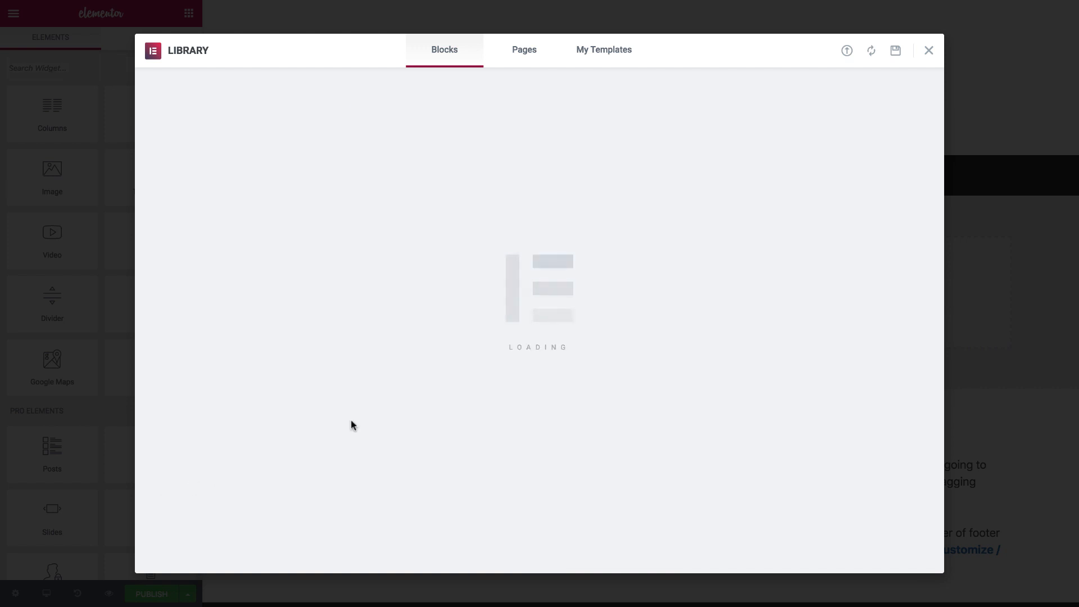
{"action": "left_click", "coordinate": [929, 50]}
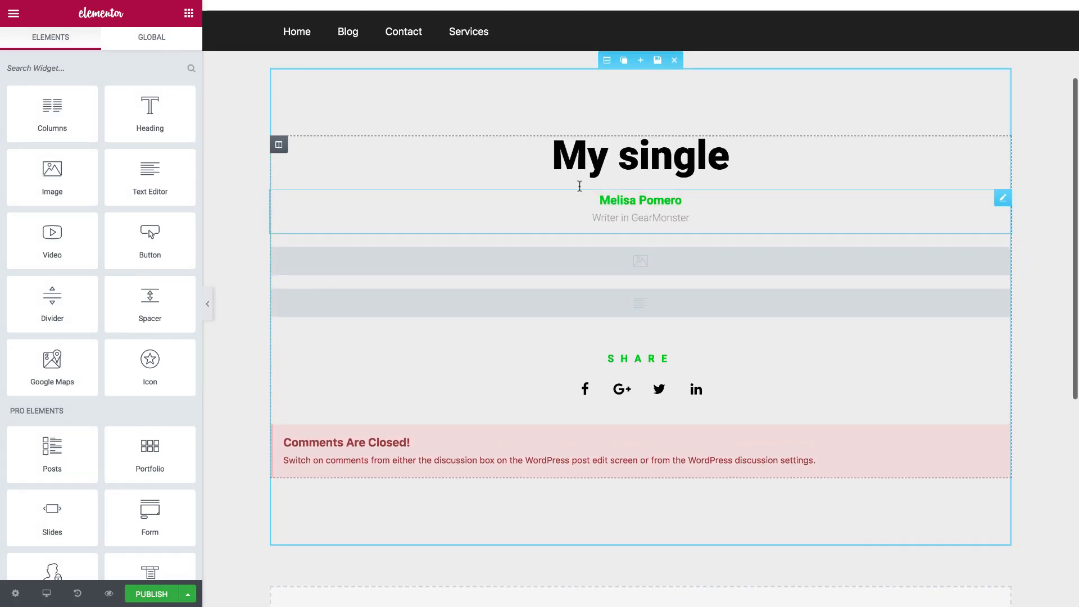
- Bind the template's title heading to the dynamic Post Title tag
{"action": "left_click", "coordinate": [640, 155]}
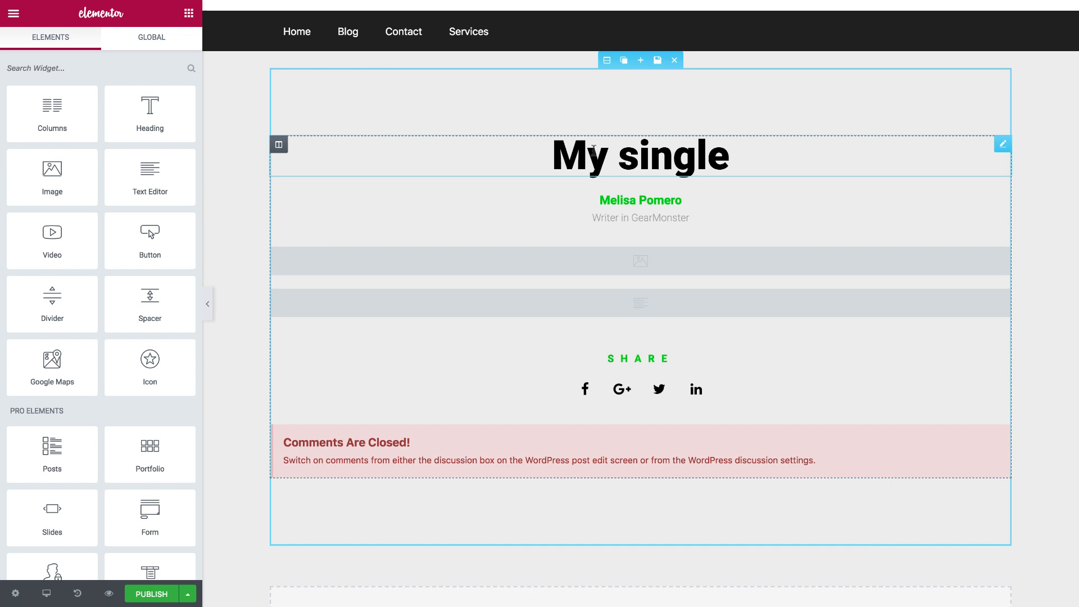
{"action": "left_click", "coordinate": [638, 155]}
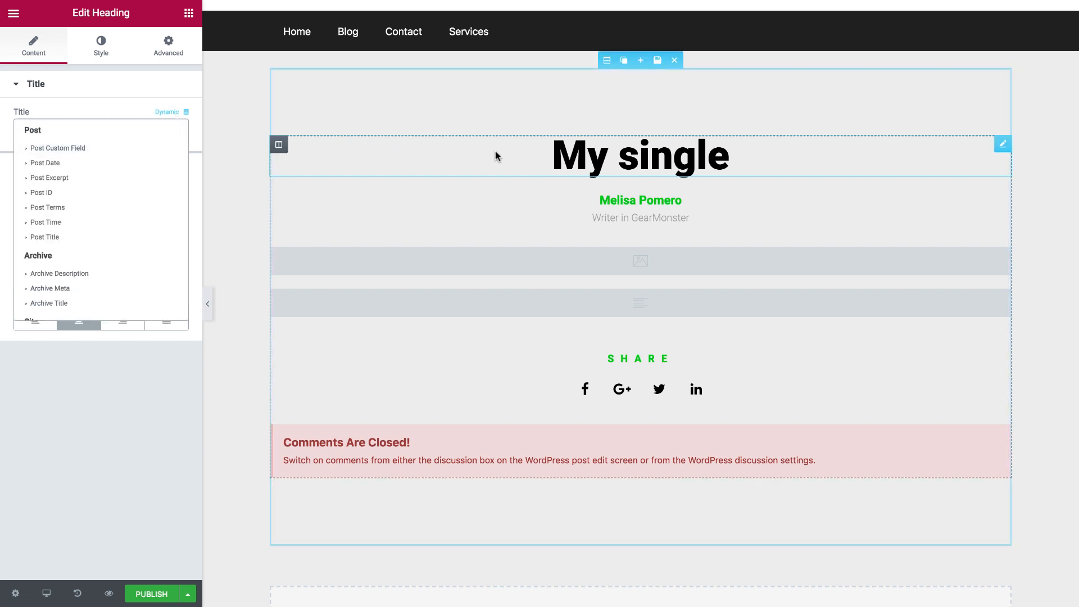
{"action": "left_click", "coordinate": [45, 237]}
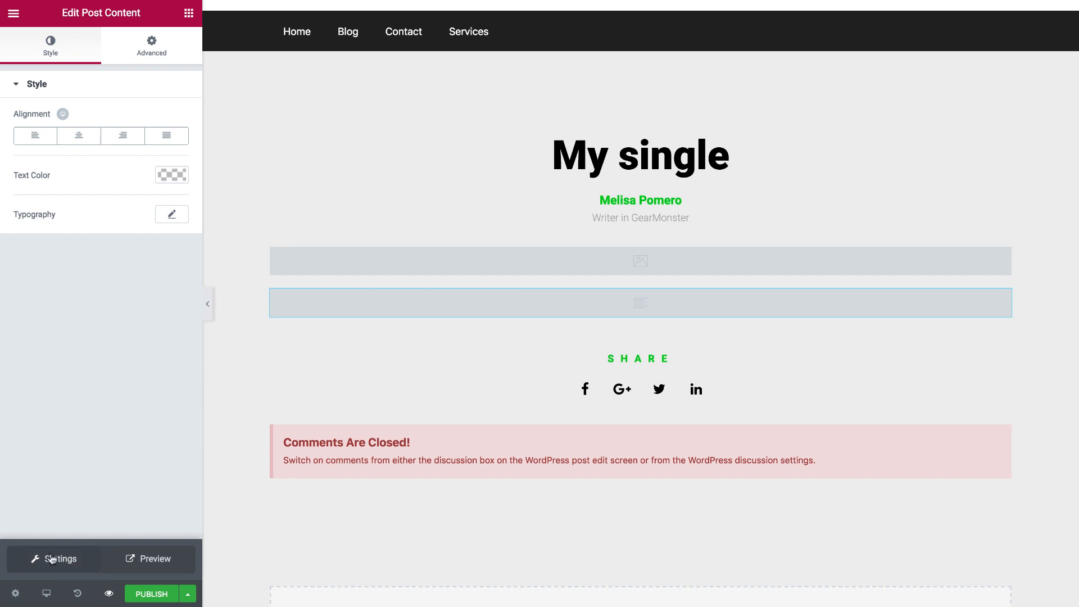
- Set the template preview to the post 'Reasons Why Obesity Is Common In USA' and apply it
{"action": "left_click", "coordinate": [54, 559]}
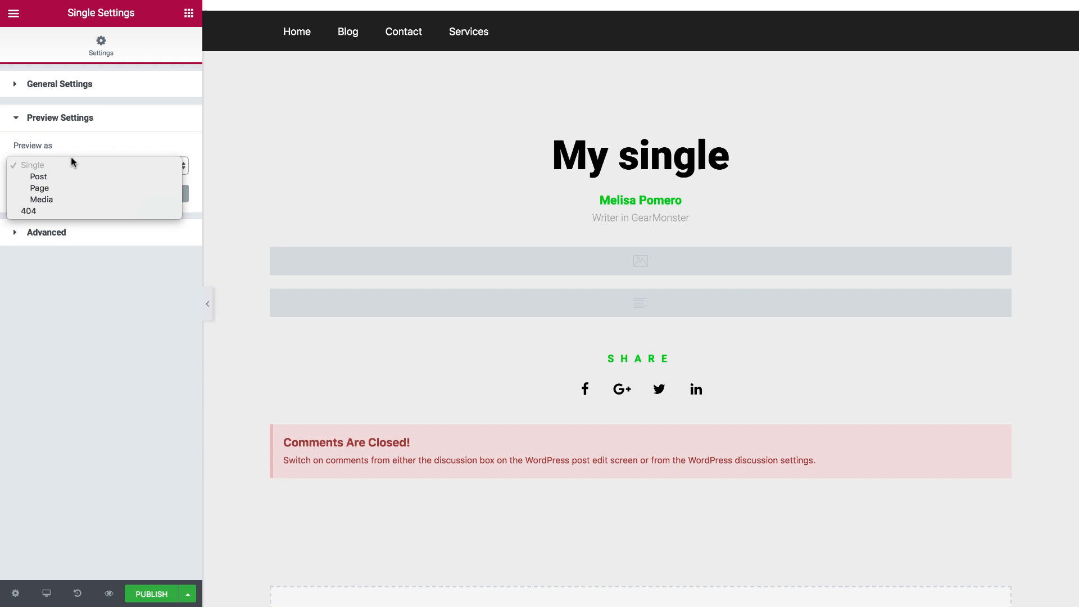
{"action": "left_click", "coordinate": [38, 176]}
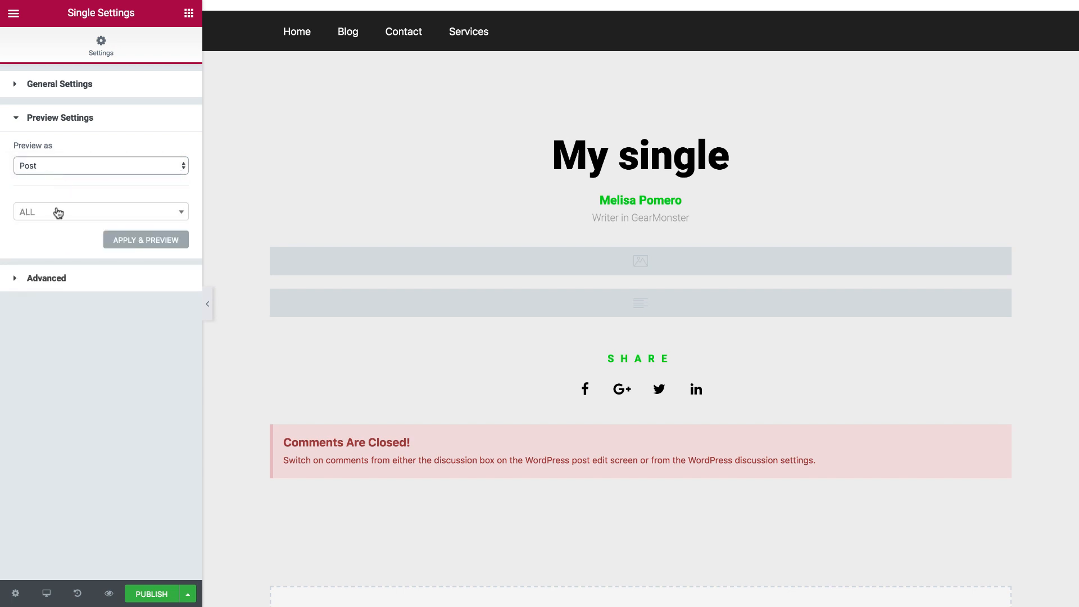
{"action": "left_click", "coordinate": [101, 212]}
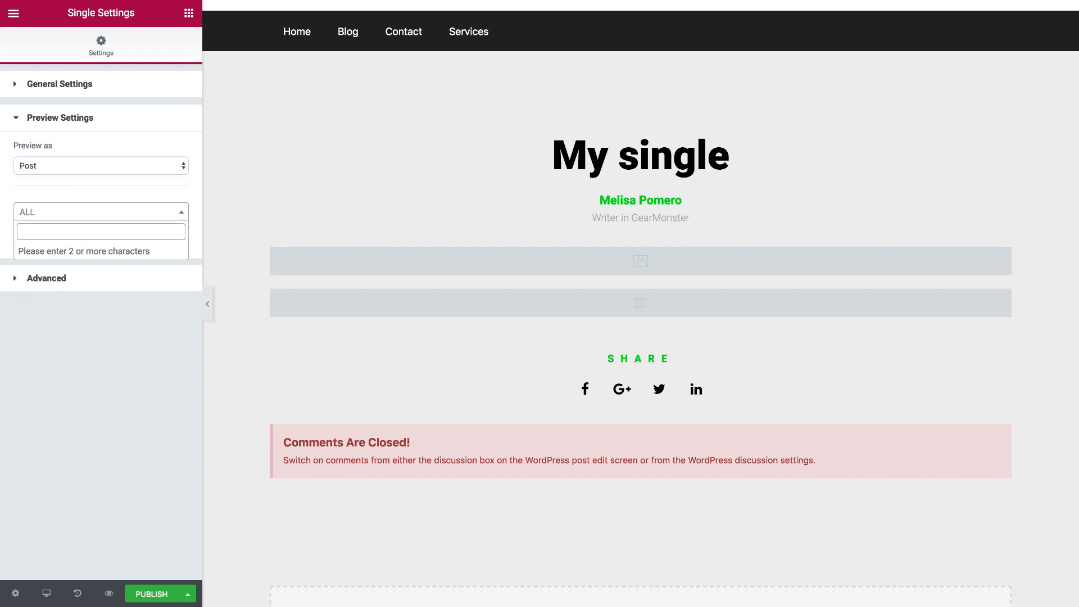
{"action": "type", "text": "like"}
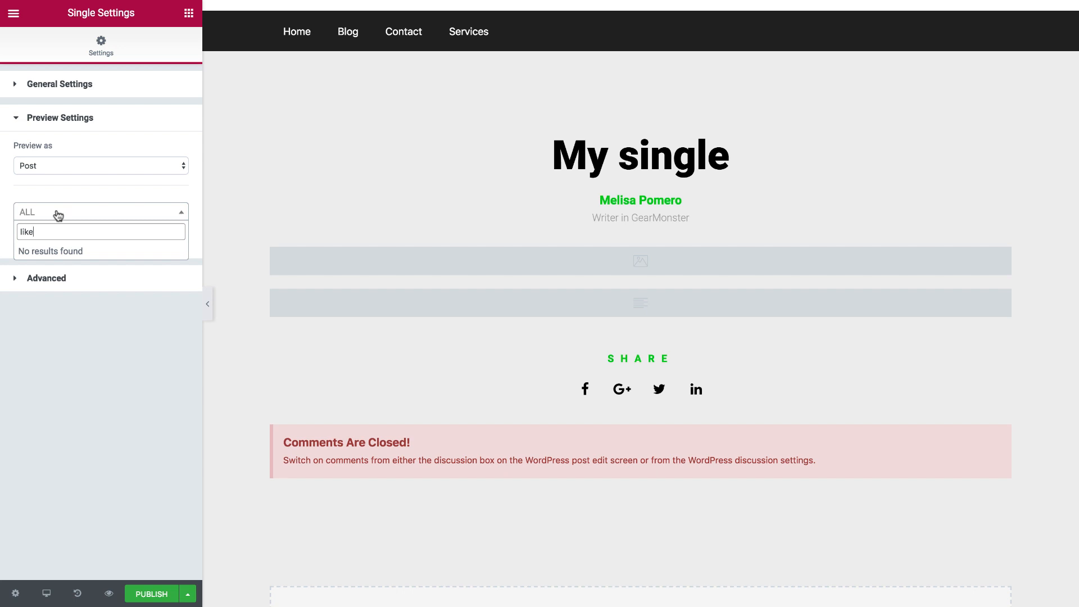
{"action": "type", "text": "sa"}
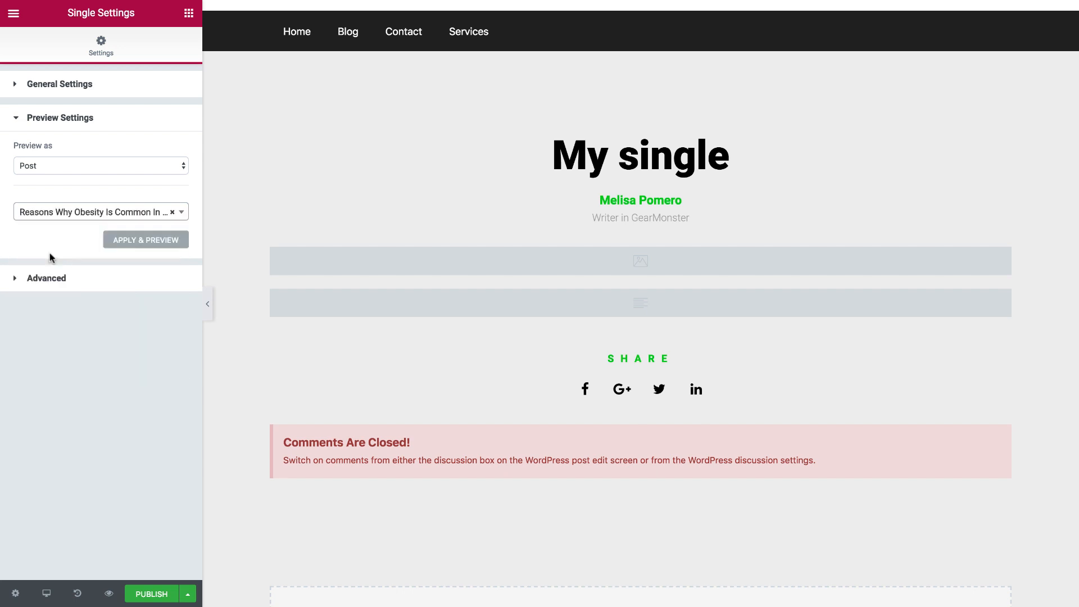
{"action": "left_click", "coordinate": [145, 239]}
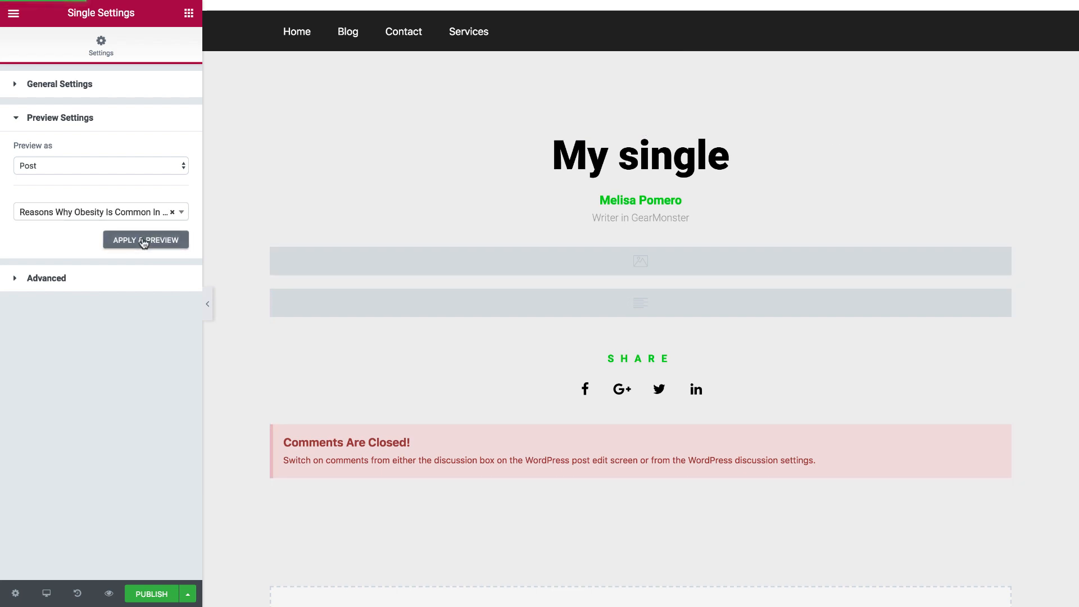
{"action": "left_click", "coordinate": [145, 239]}
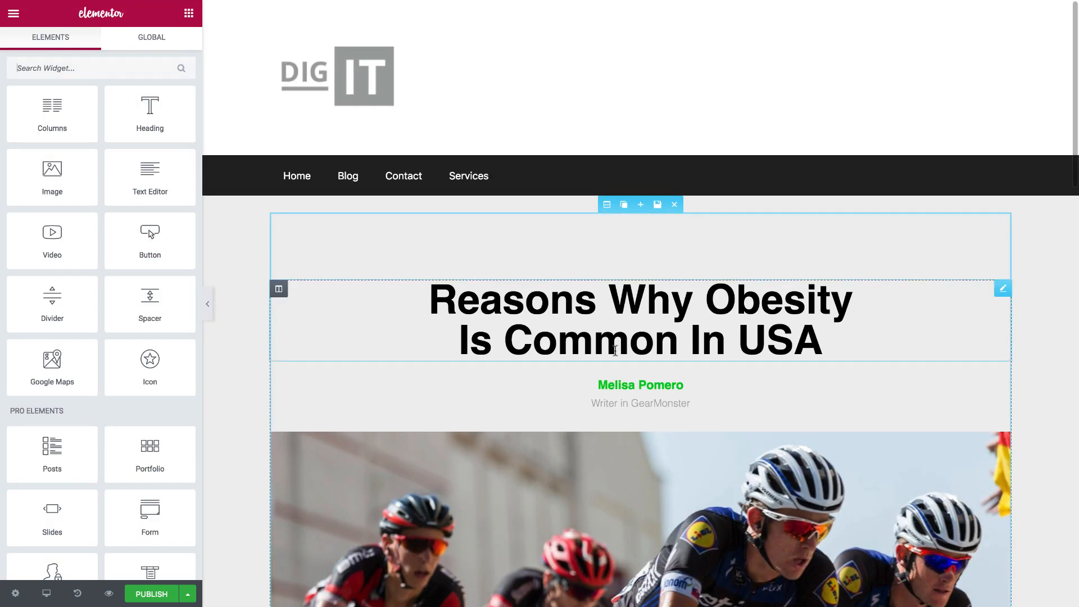
- Scroll down through the previewed obesity post to review the layout
{"action": "scroll", "scroll_direction": "down", "scroll_amount": 3}
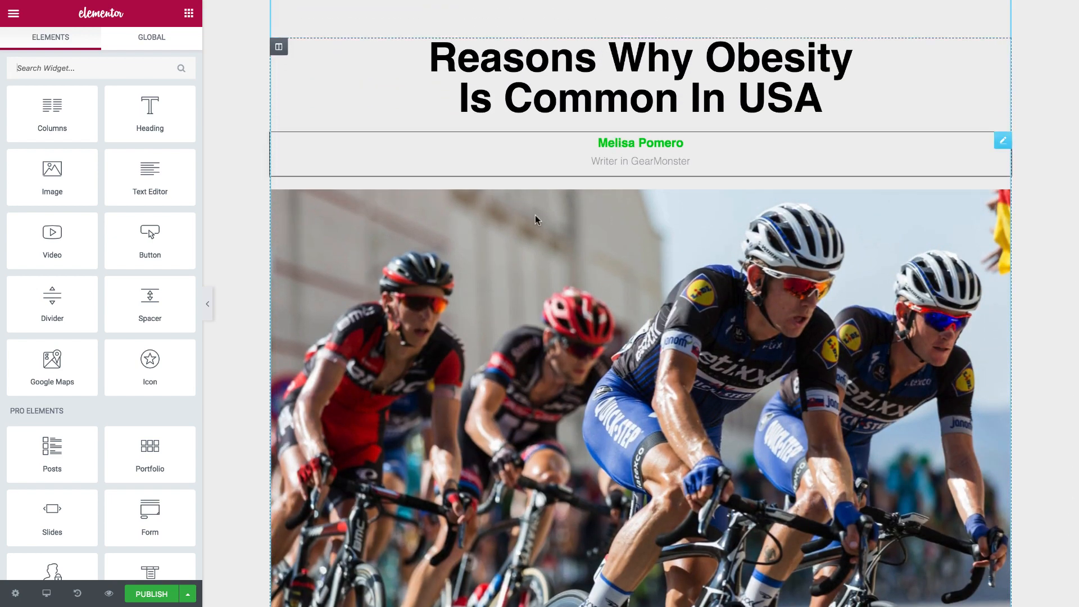
{"action": "scroll", "scroll_direction": "down", "scroll_amount": 3}
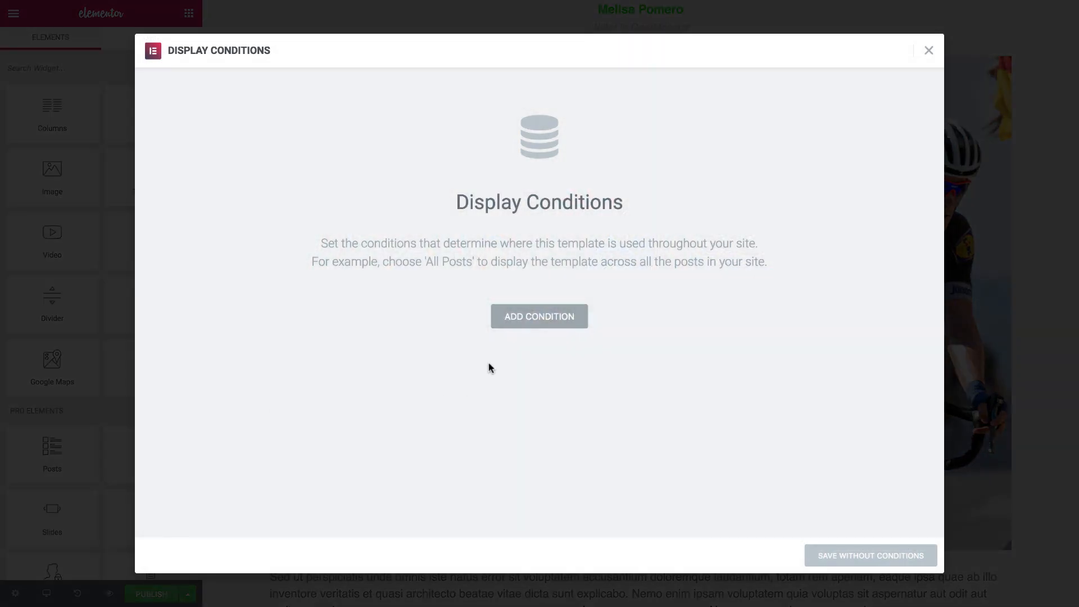
- Add an All Singular display condition and publish the single post template
{"action": "left_click", "coordinate": [539, 316]}
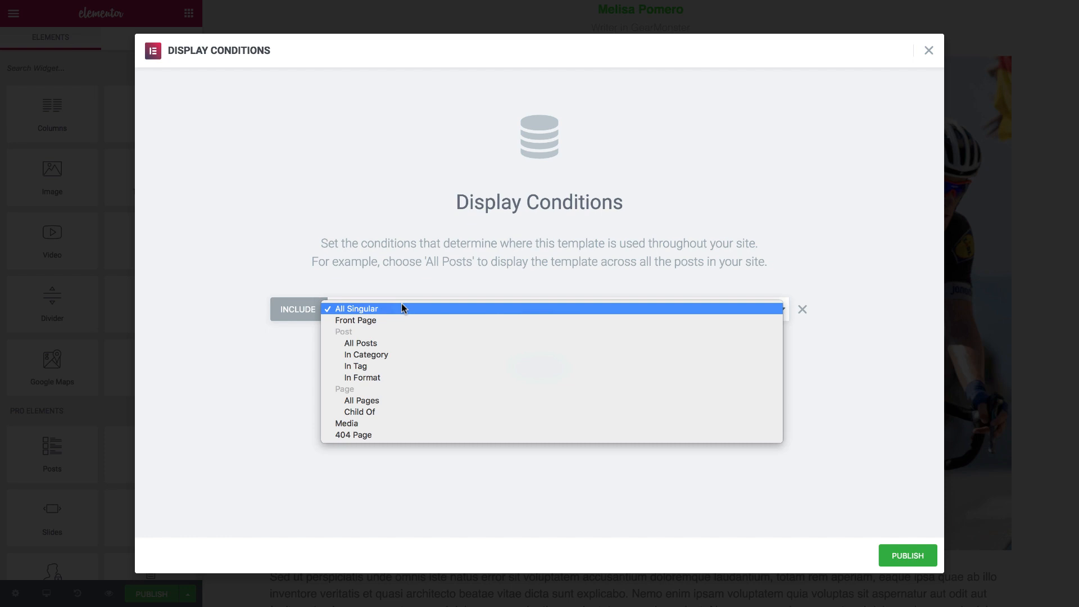
{"action": "left_click", "coordinate": [360, 309]}
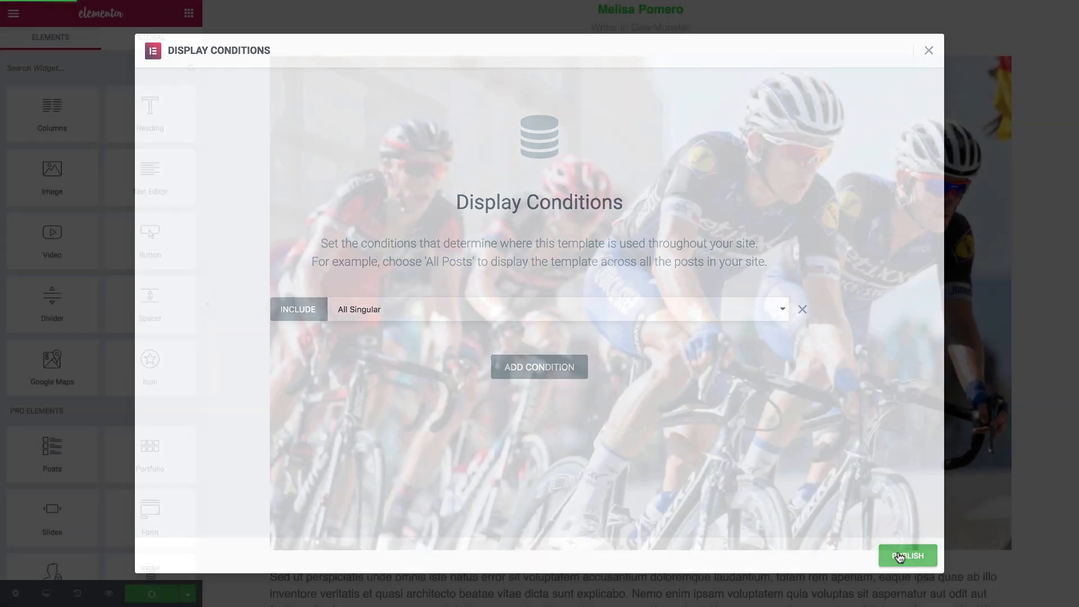
{"action": "left_click", "coordinate": [907, 556]}
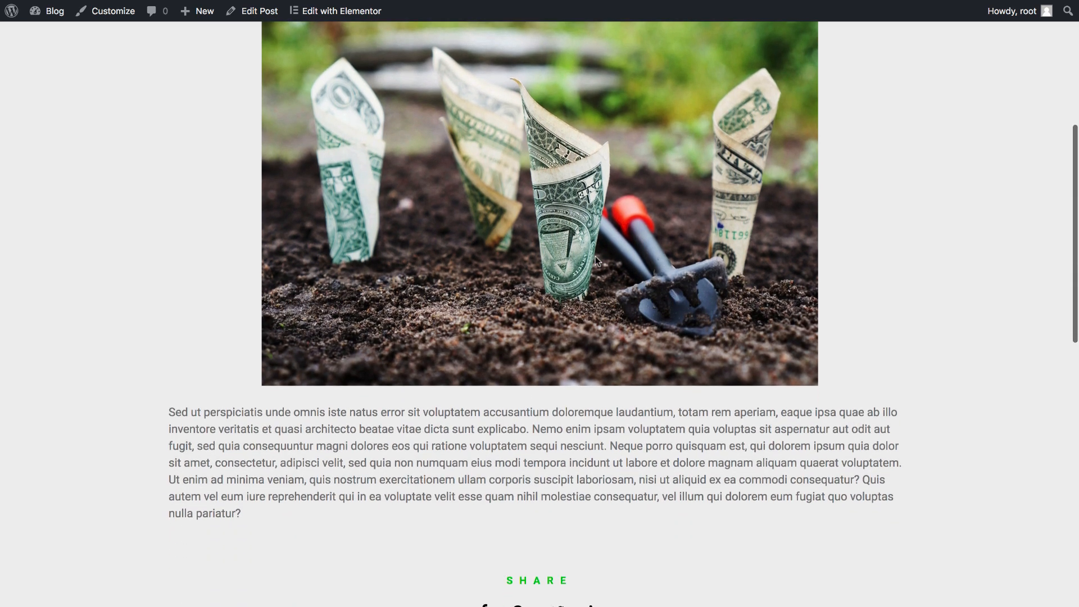
- Open the Blog listing from the site menu and scroll through another post
{"action": "scroll", "scroll_direction": "up", "scroll_amount": 3}
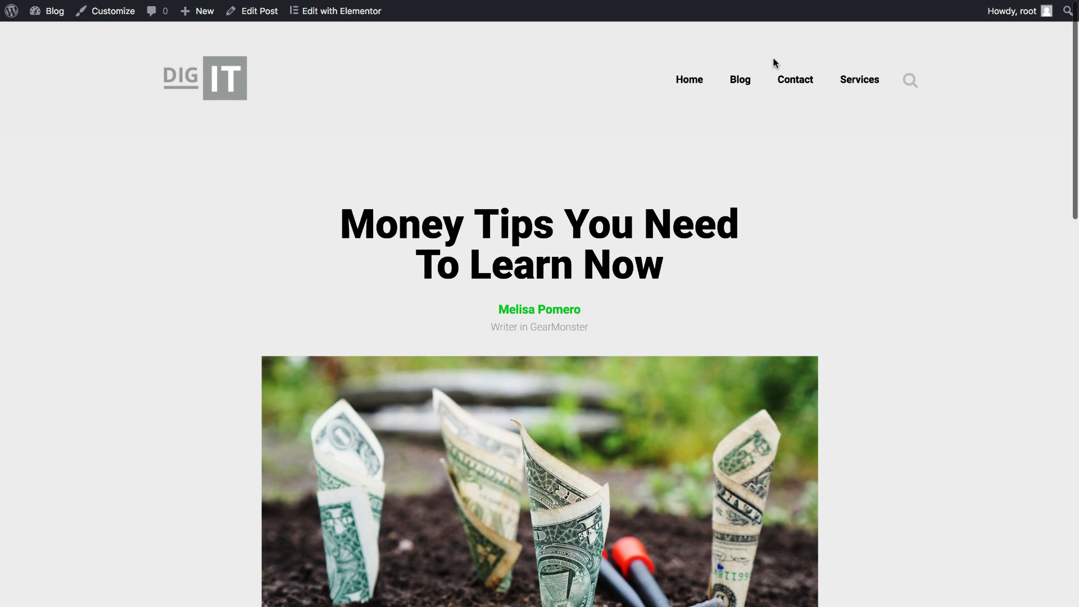
{"action": "left_click", "coordinate": [740, 80]}
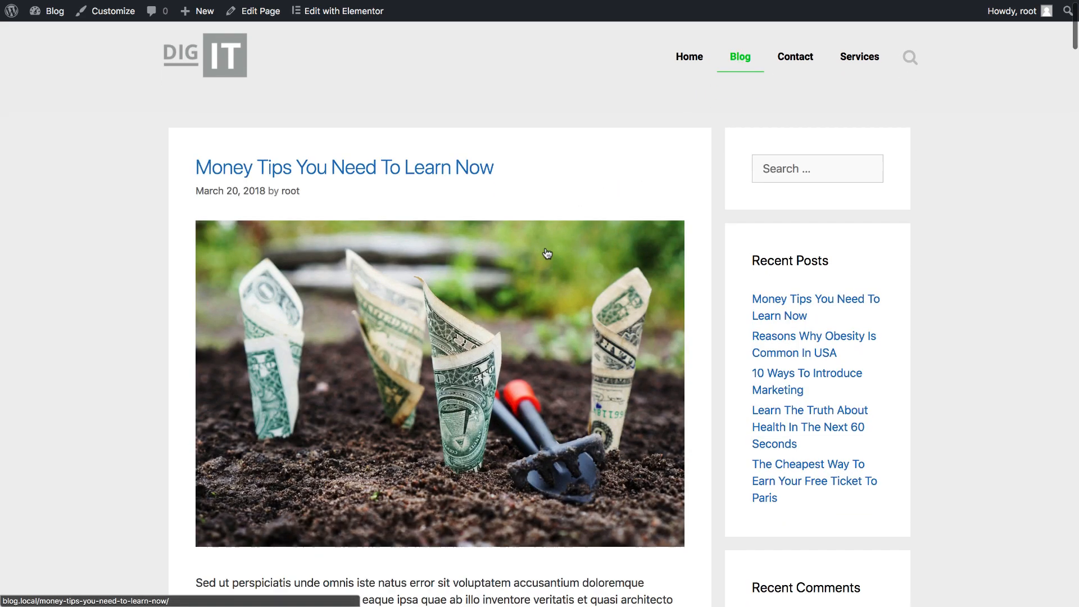
{"action": "scroll", "scroll_direction": "down", "scroll_amount": 3}
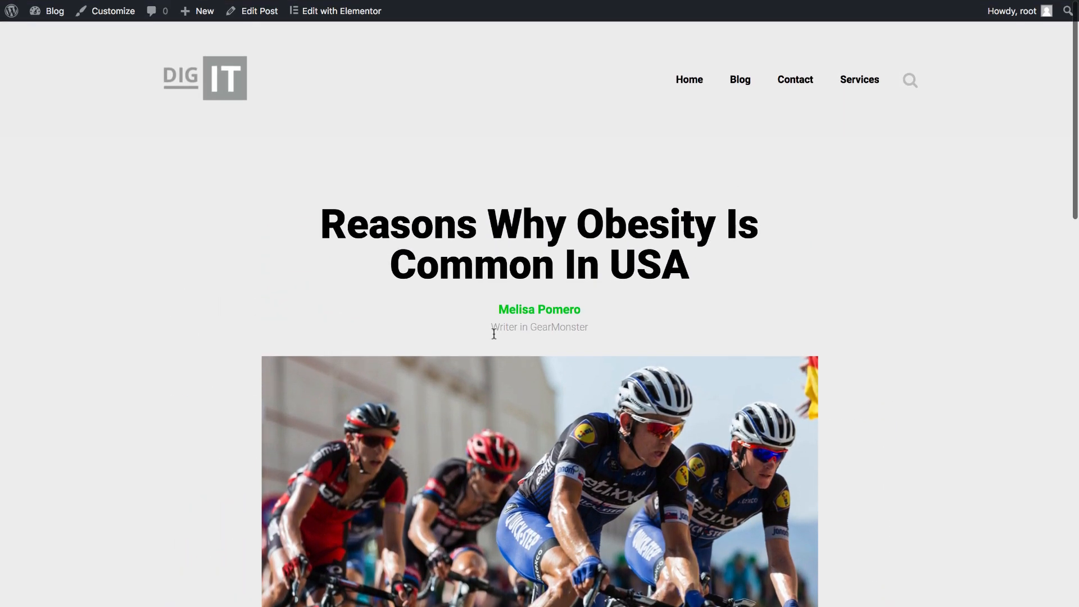
{"action": "scroll", "scroll_direction": "down", "scroll_amount": 3}
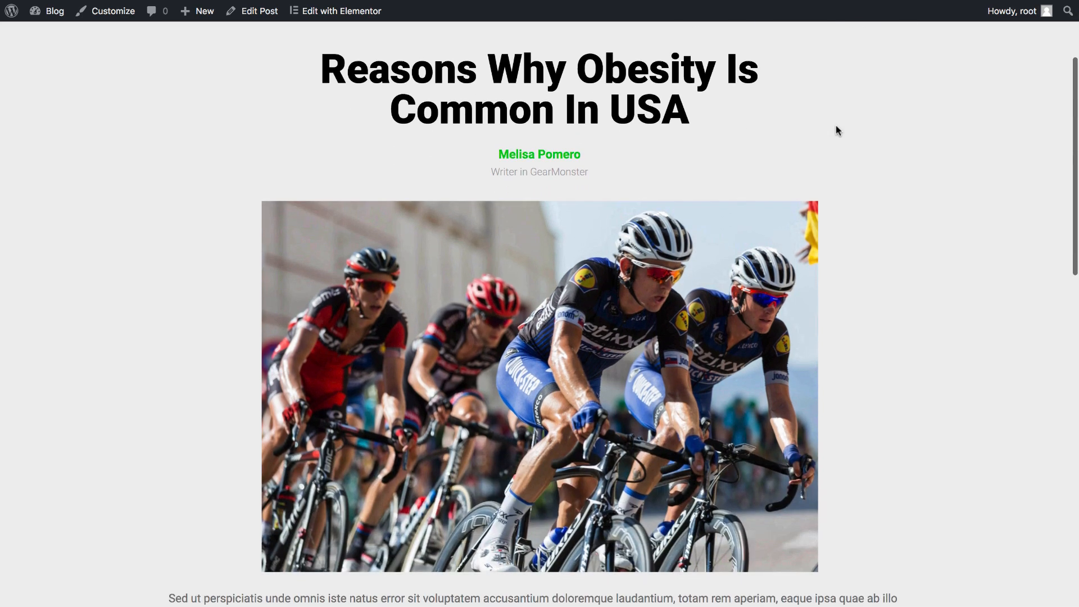
{"action": "scroll", "scroll_direction": "down", "scroll_amount": 3}
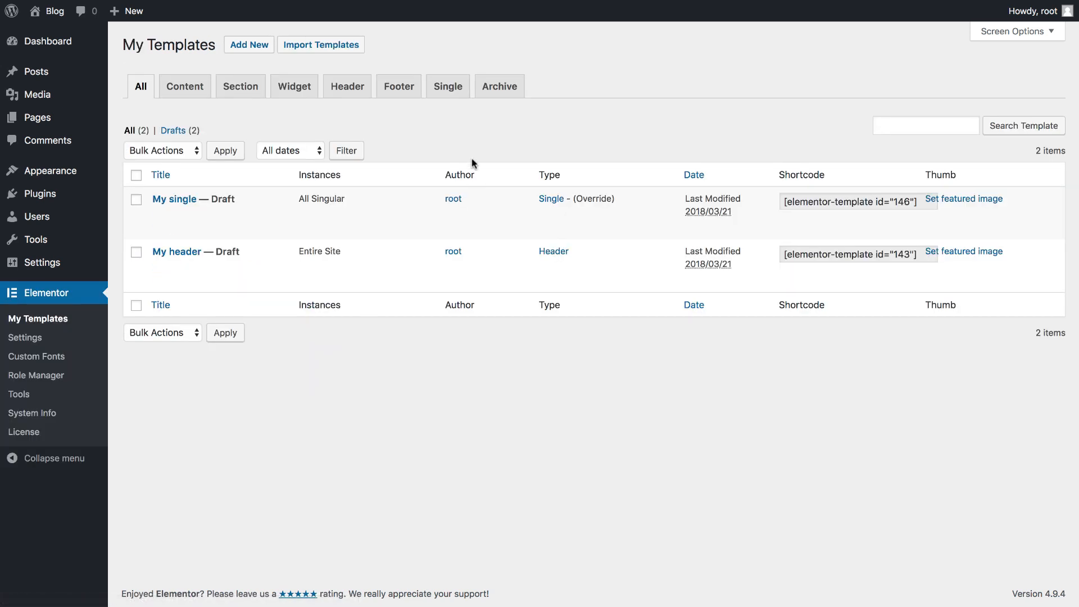
- Add a new Archive template named 'My archive' under the Archive tab
{"action": "left_click", "coordinate": [500, 86]}
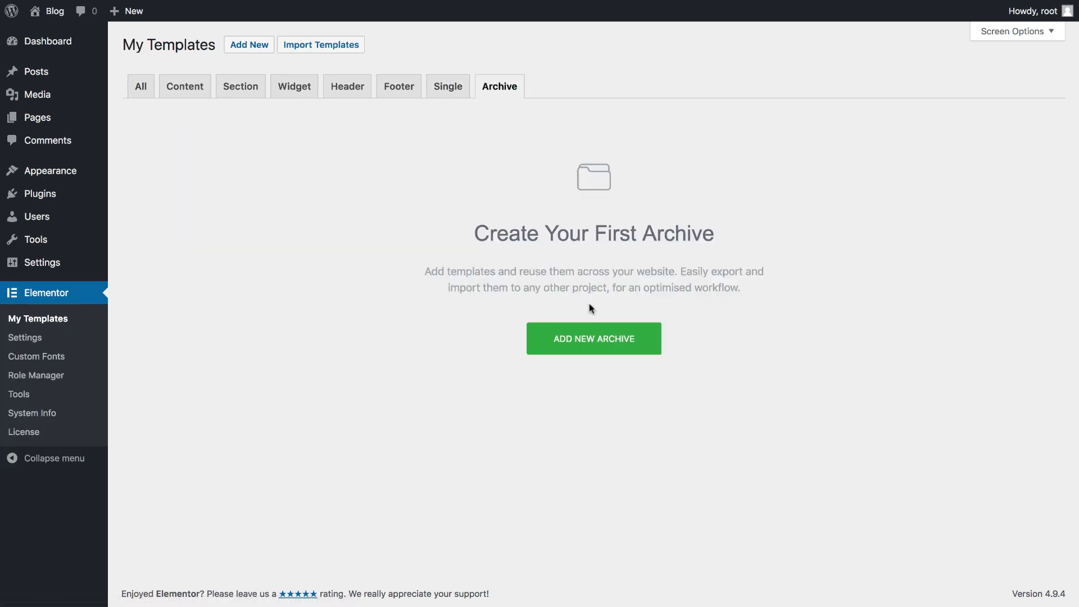
{"action": "left_click", "coordinate": [593, 338]}
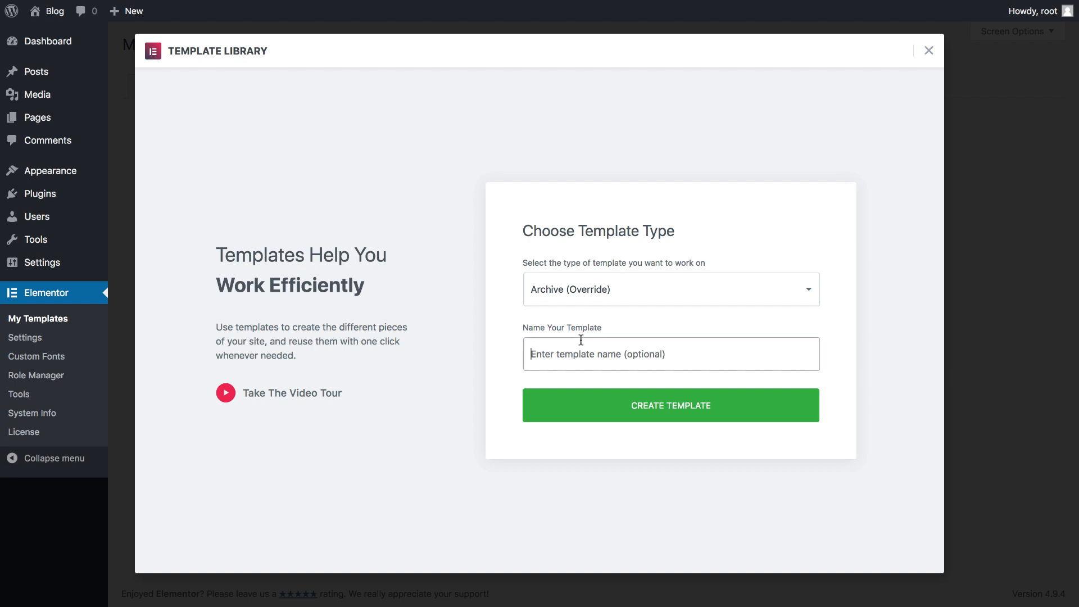
{"action": "type", "text": "New a"}
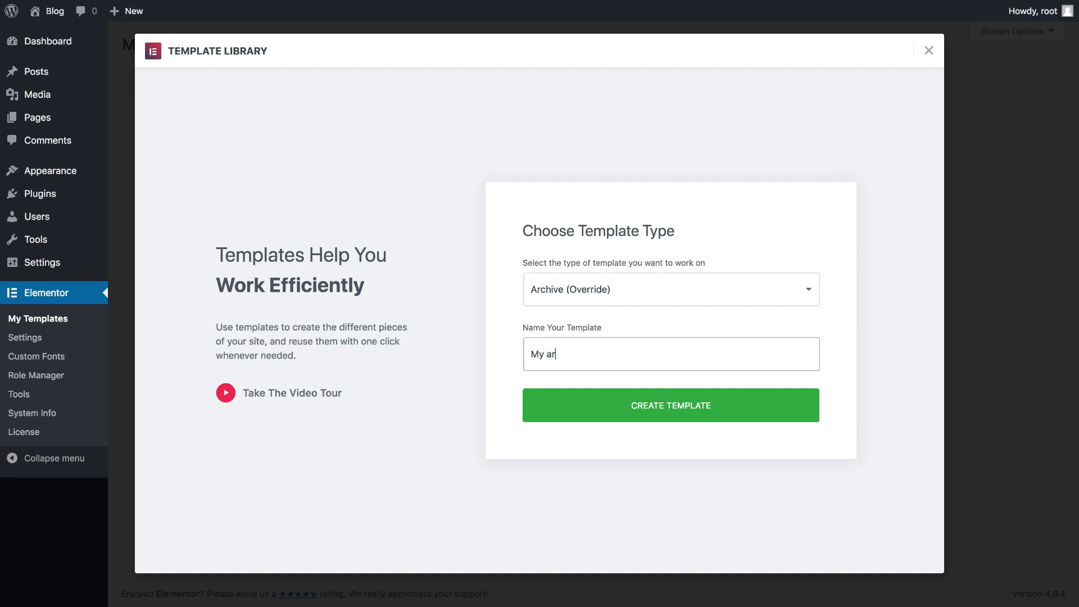
{"action": "type", "text": "chive"}
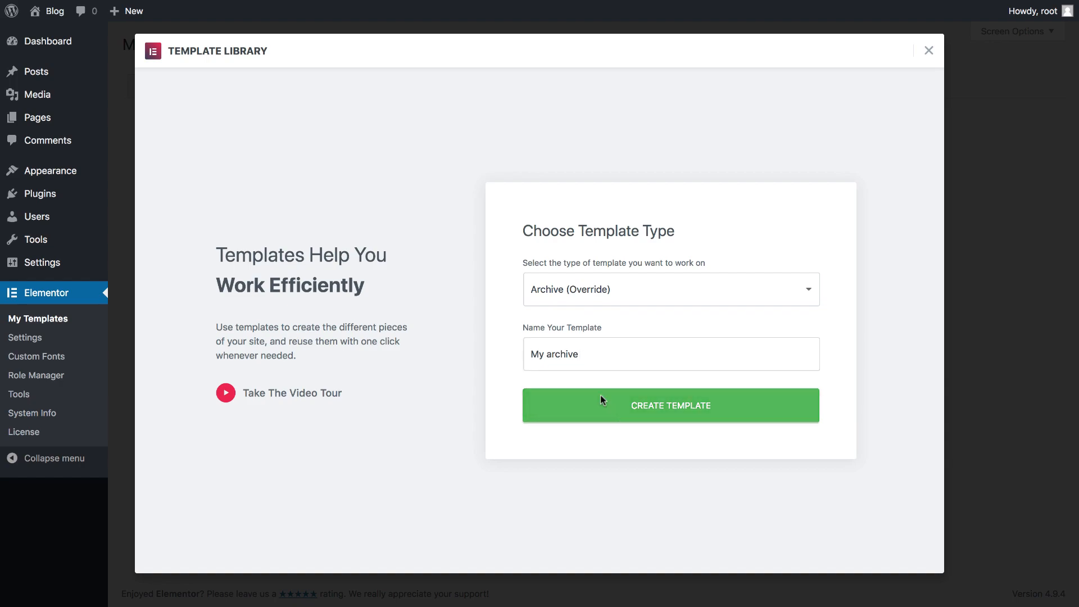
{"action": "left_click", "coordinate": [671, 405]}
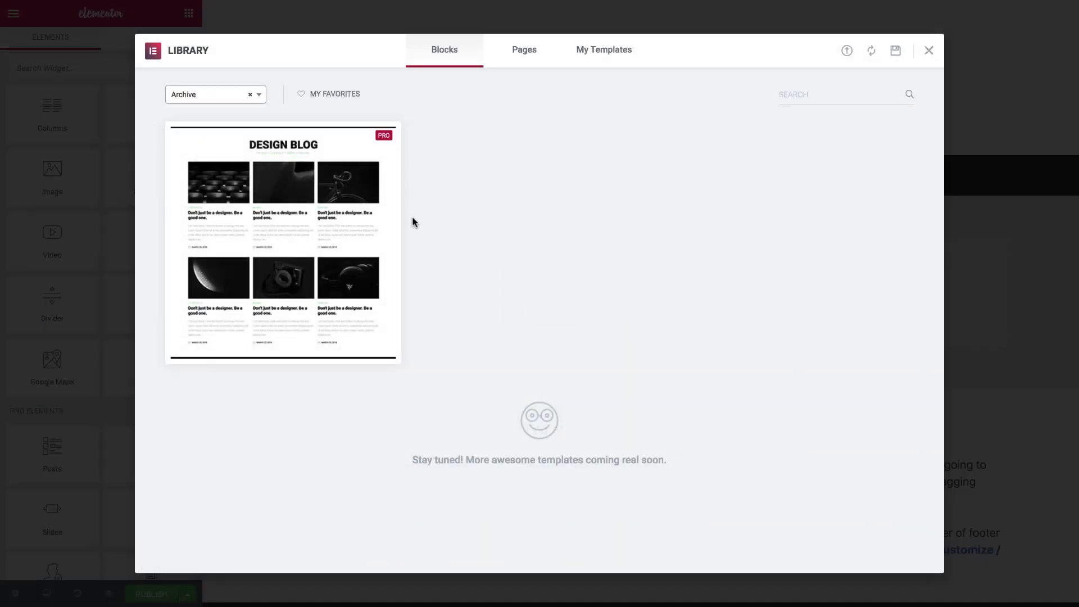
{"action": "mouse_move", "coordinate": [282, 241]}
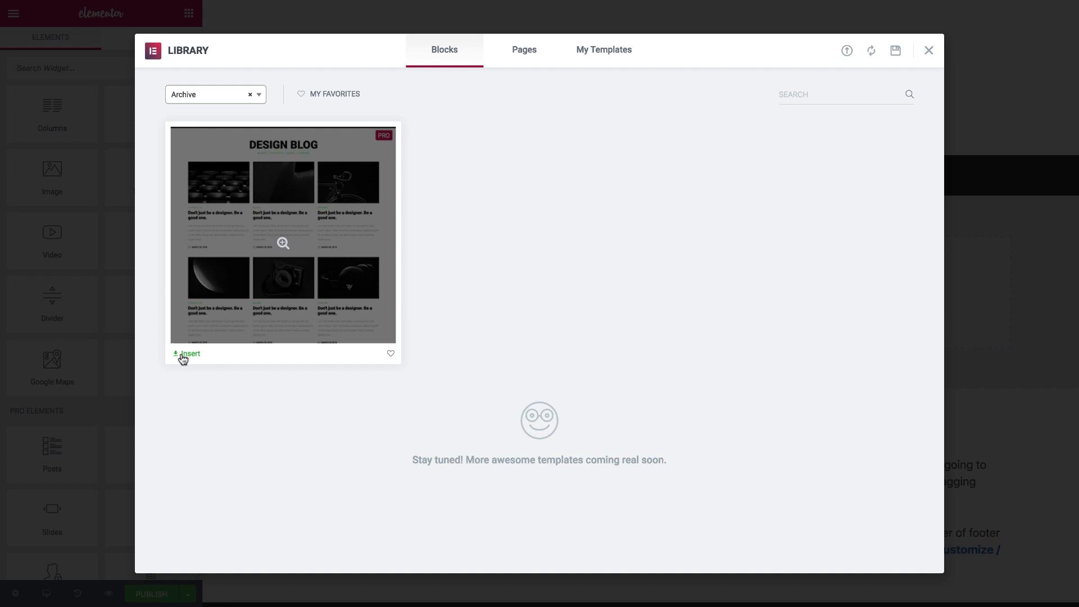
- Insert the Design Blog archive design and keep its posts grid at three columns
{"action": "left_click", "coordinate": [190, 353]}
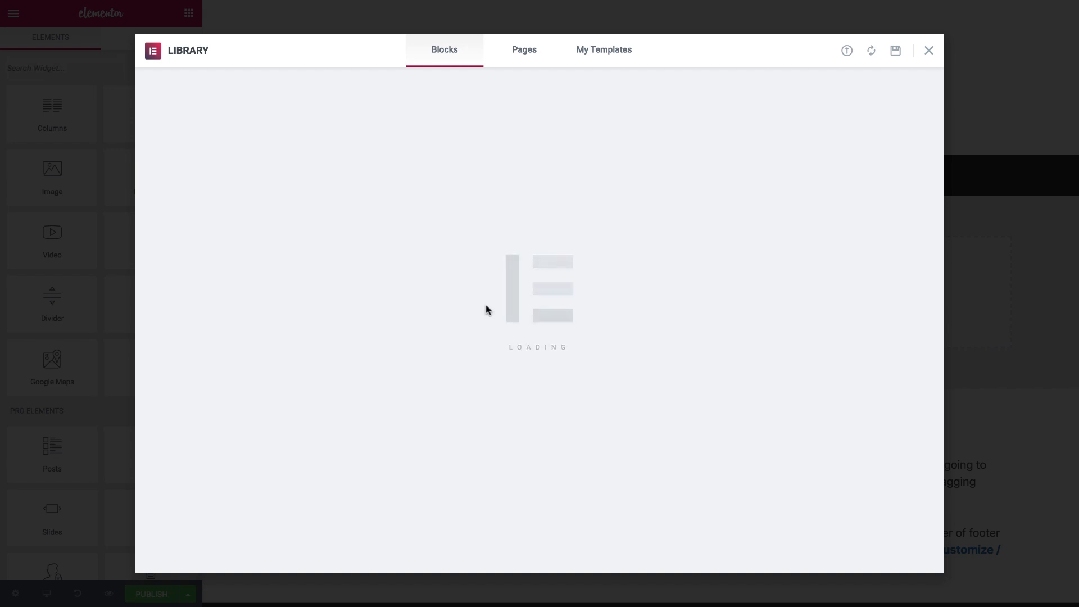
{"action": "left_click", "coordinate": [928, 50]}
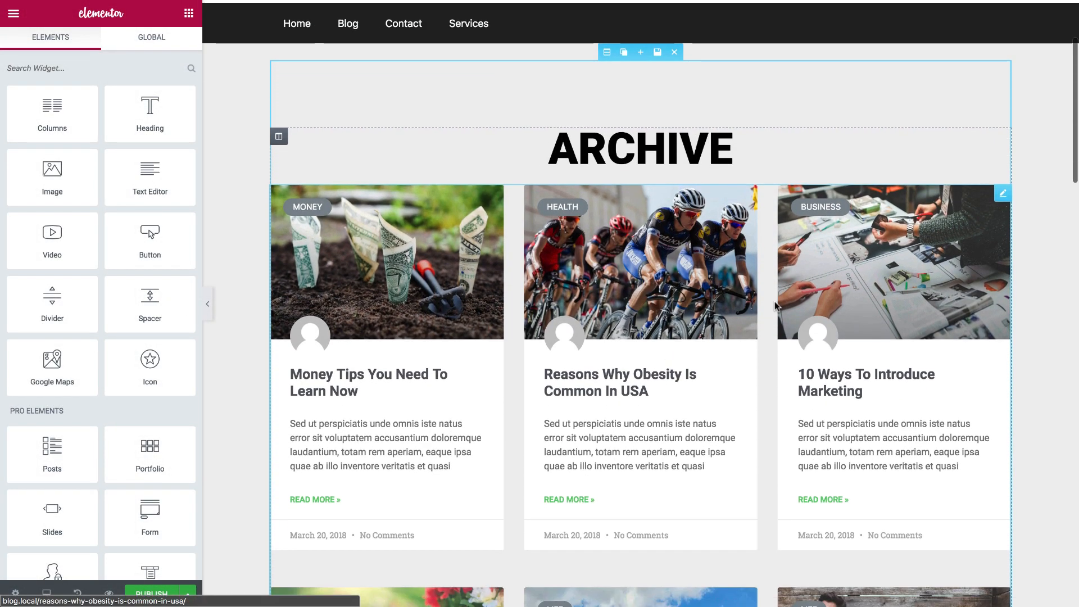
{"action": "scroll", "scroll_direction": "down", "scroll_amount": 3}
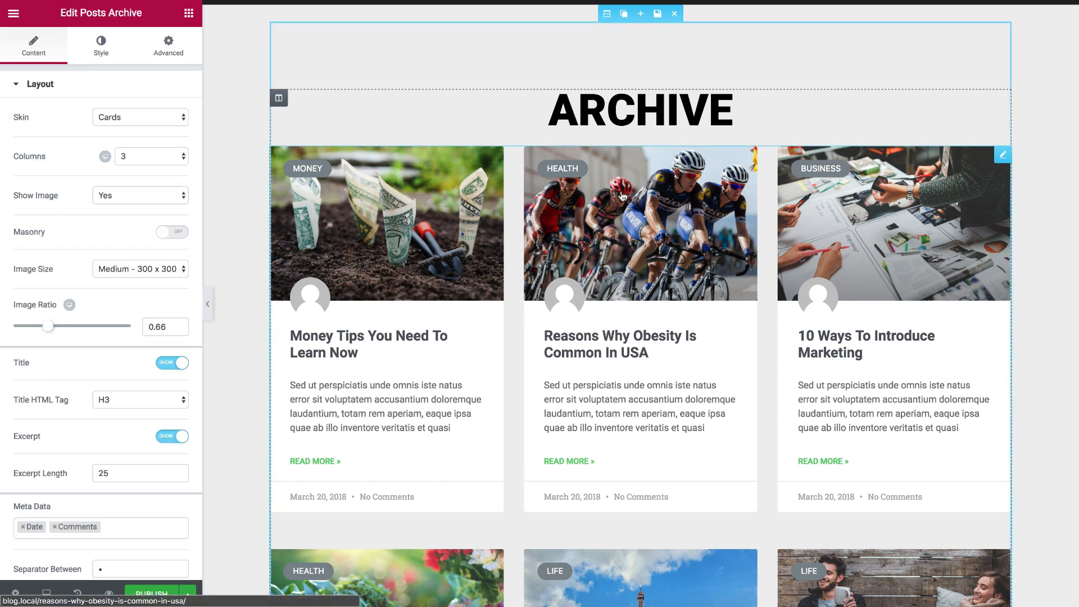
{"action": "left_click", "coordinate": [140, 155]}
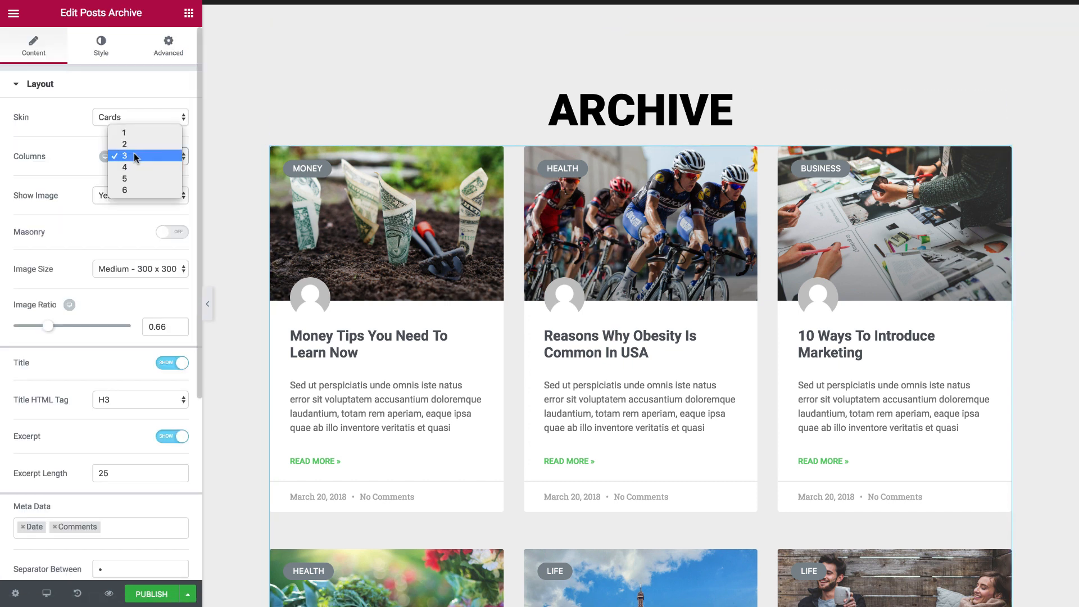
{"action": "left_click", "coordinate": [123, 144]}
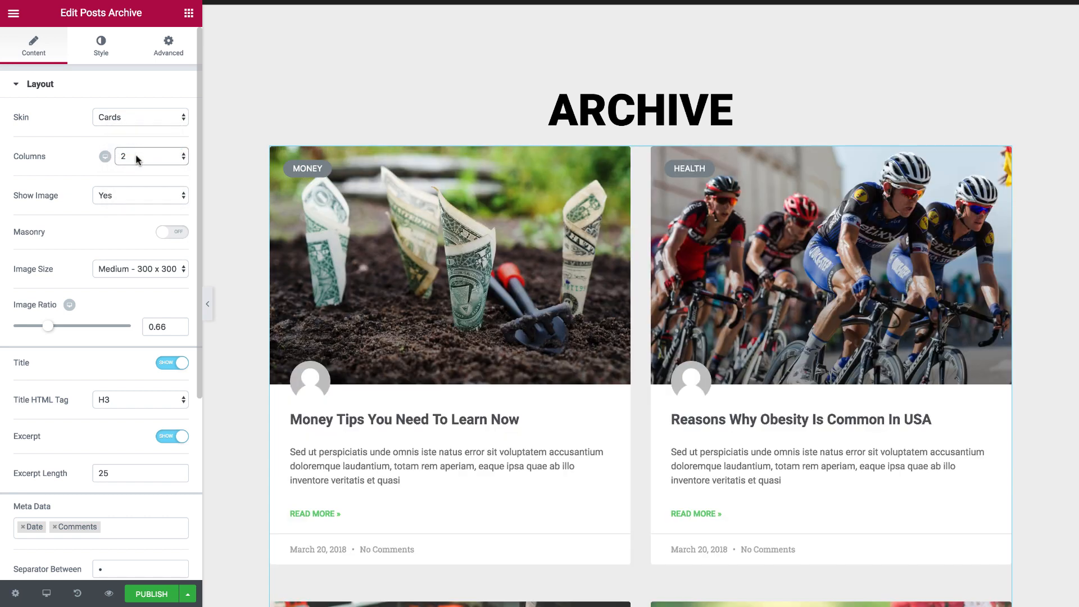
{"action": "left_click", "coordinate": [192, 151]}
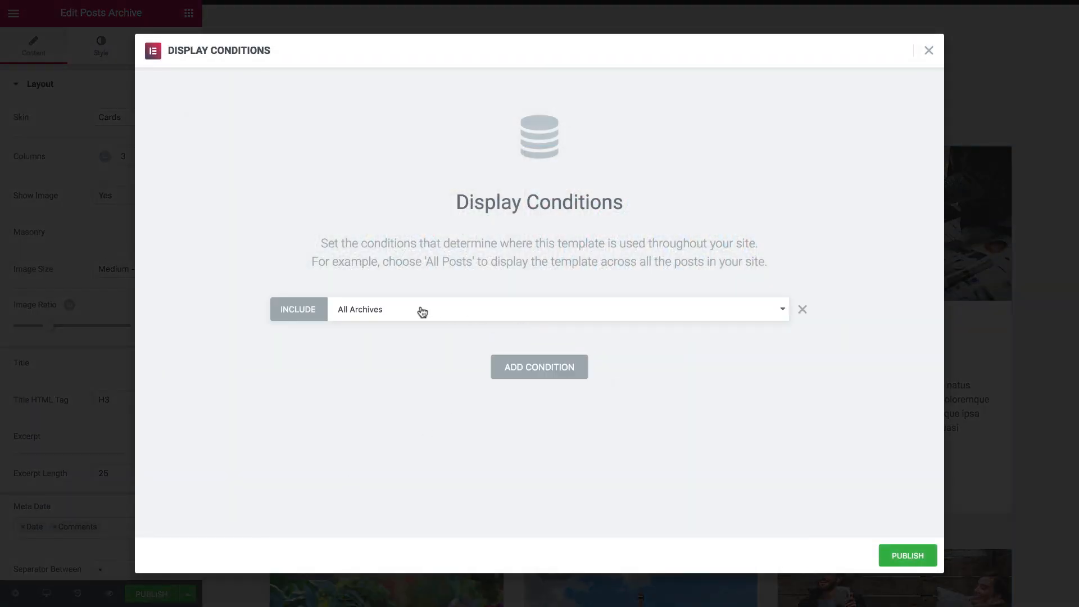
- Keep the All Archives condition and publish the archive template
{"action": "left_click", "coordinate": [559, 309]}
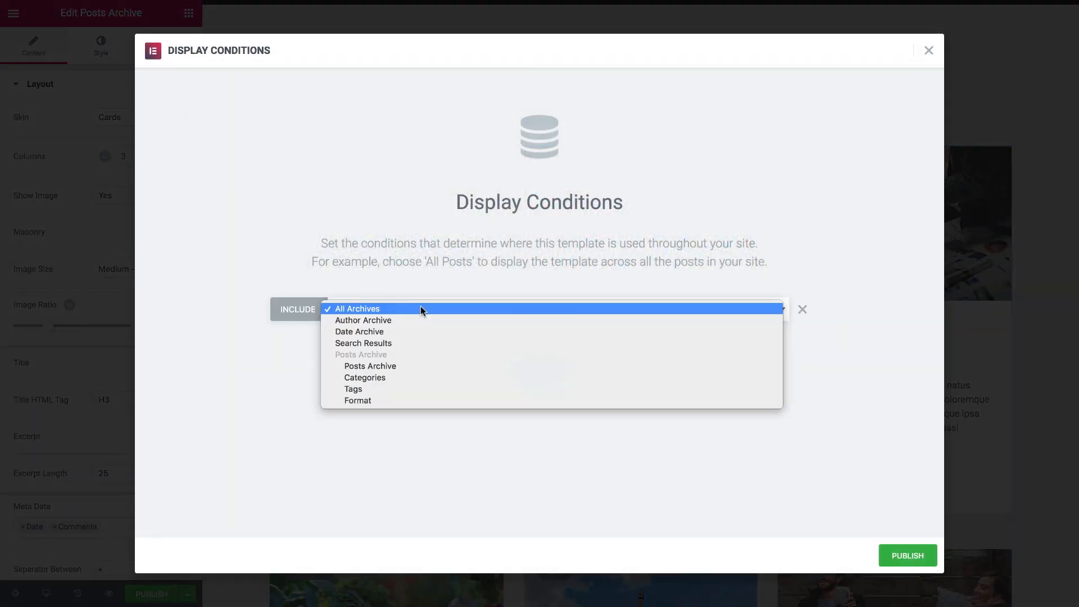
{"action": "mouse_move", "coordinate": [406, 393]}
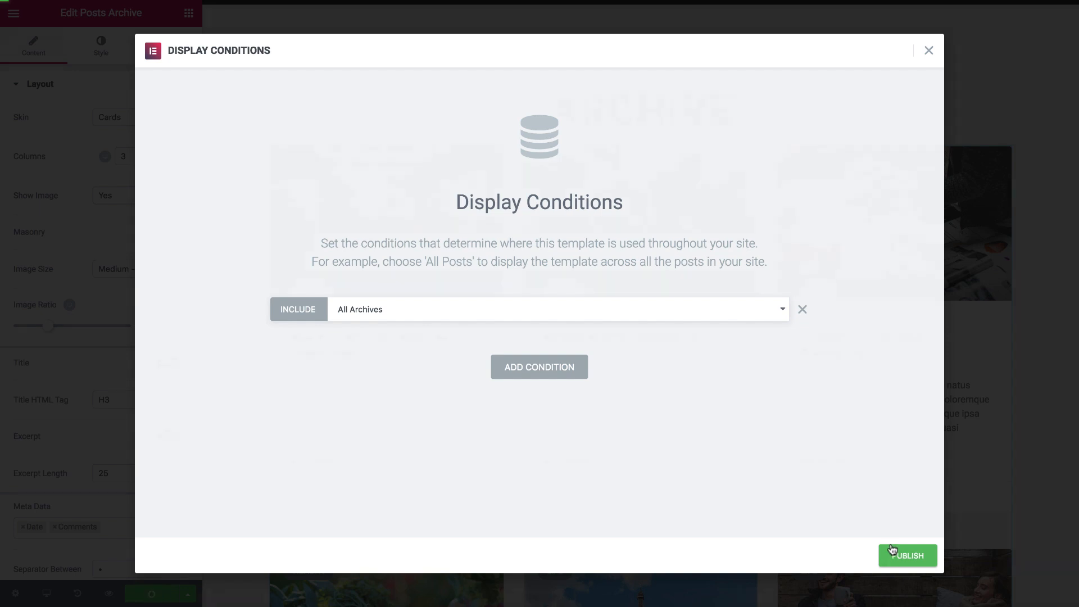
{"action": "left_click", "coordinate": [907, 555]}
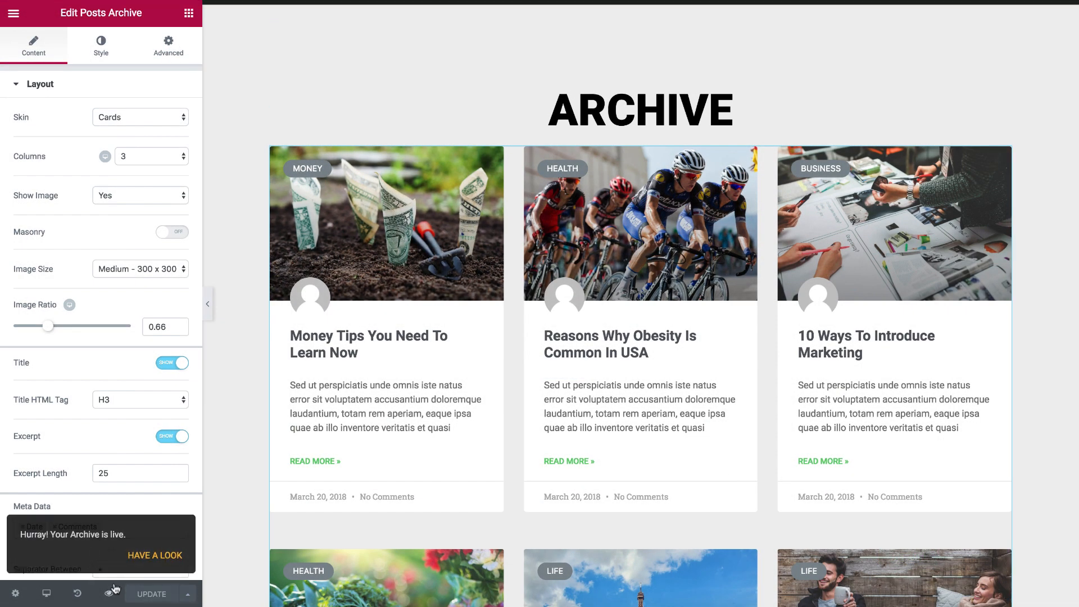
- Scroll through the live archive post grid, then return to the template's admin page
{"action": "left_click", "coordinate": [156, 555]}
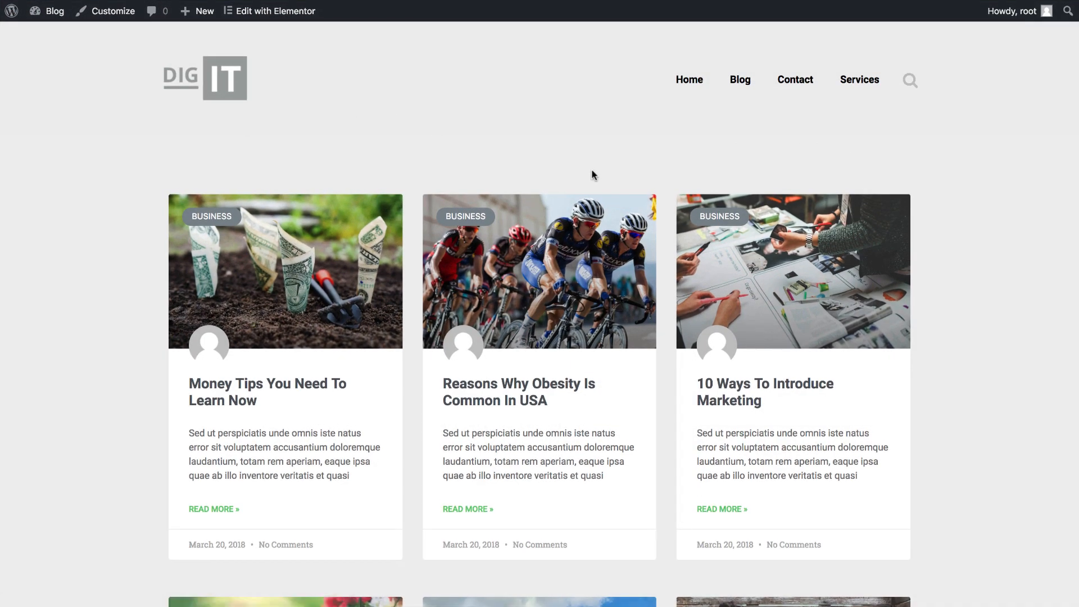
{"action": "scroll", "scroll_direction": "down", "scroll_amount": 3}
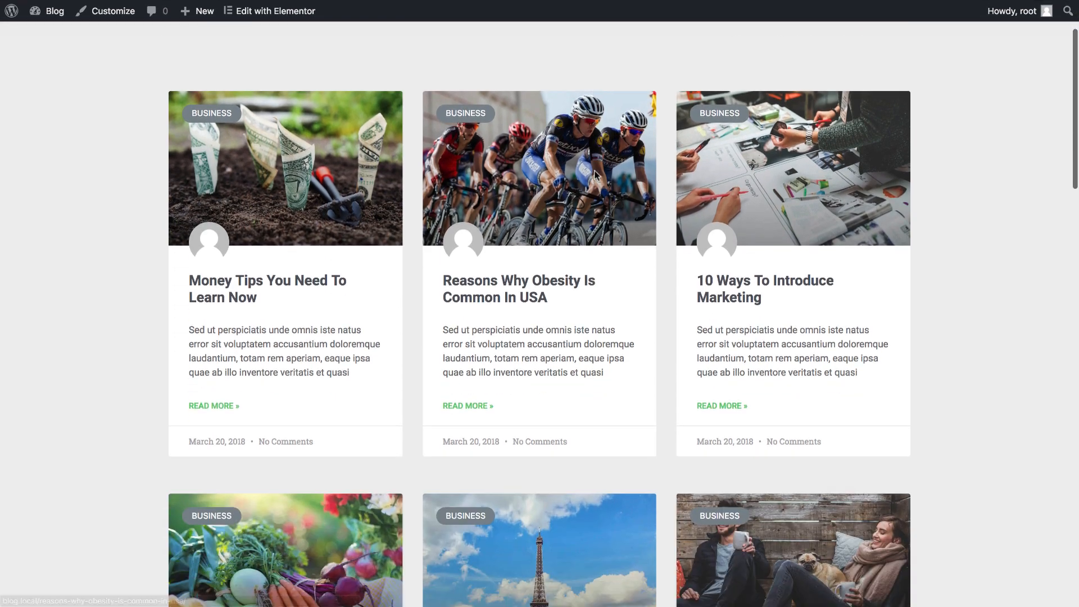
{"action": "scroll", "scroll_direction": "down", "scroll_amount": 3}
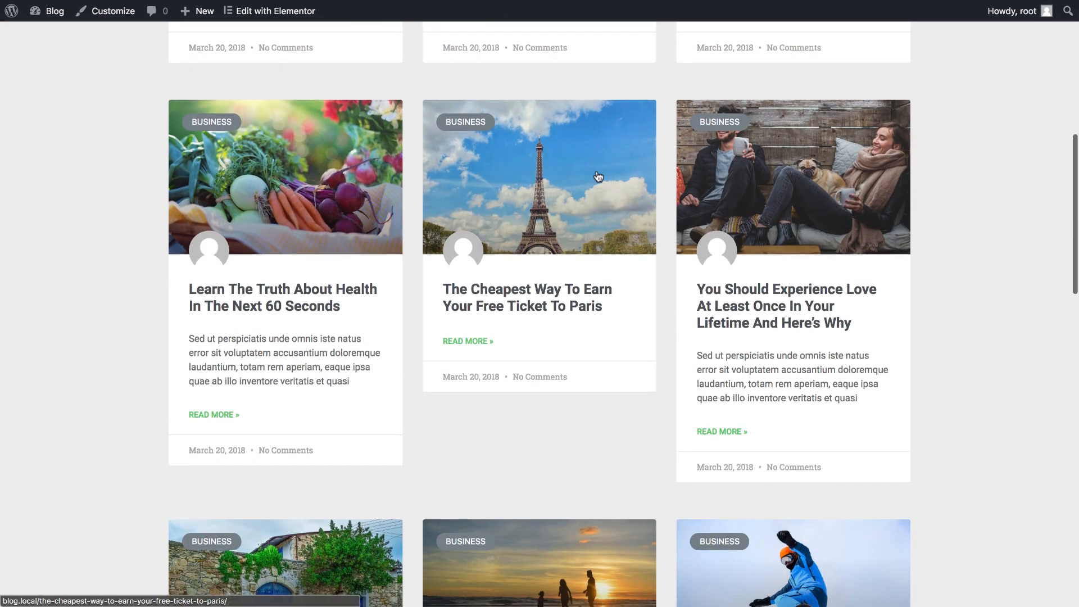
{"action": "scroll", "scroll_direction": "down", "scroll_amount": 3}
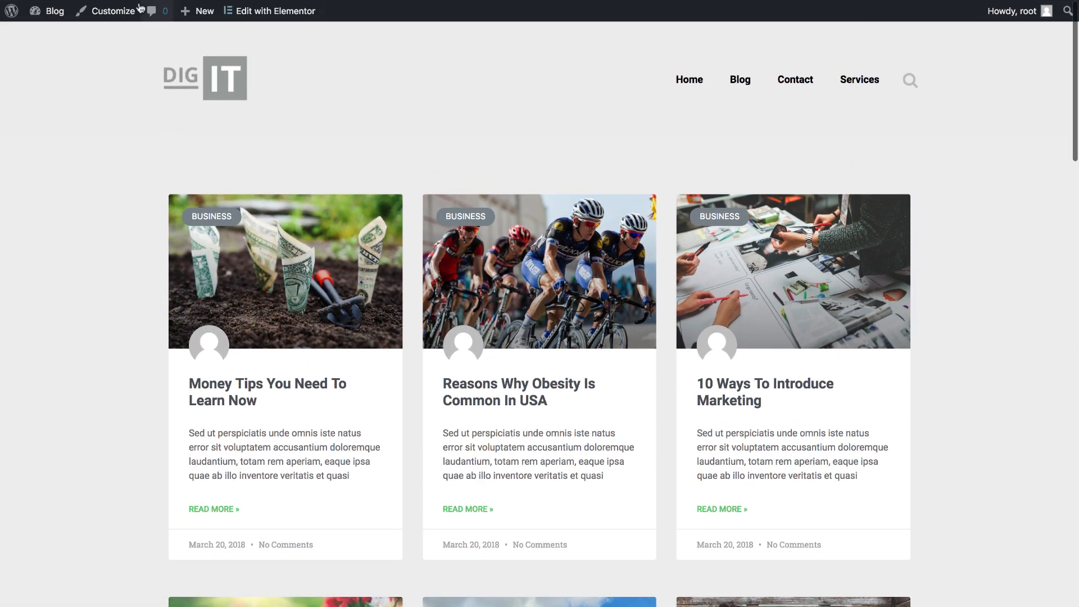
{"action": "left_click", "coordinate": [276, 10]}
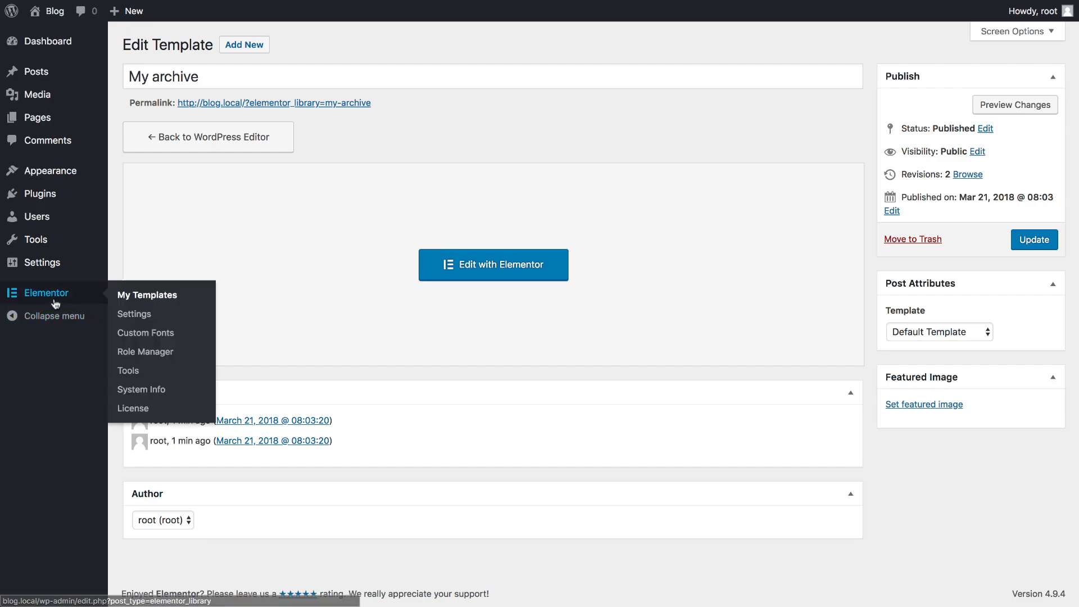
- Create a Footer template named 'My footer' from My Templates
{"action": "left_click", "coordinate": [147, 295]}
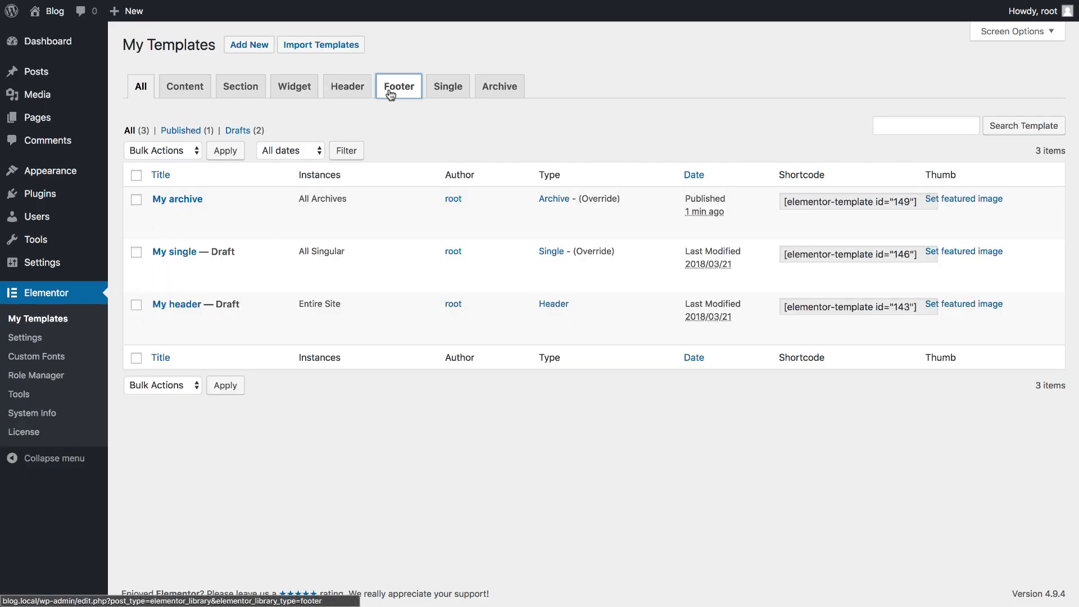
{"action": "left_click", "coordinate": [249, 44]}
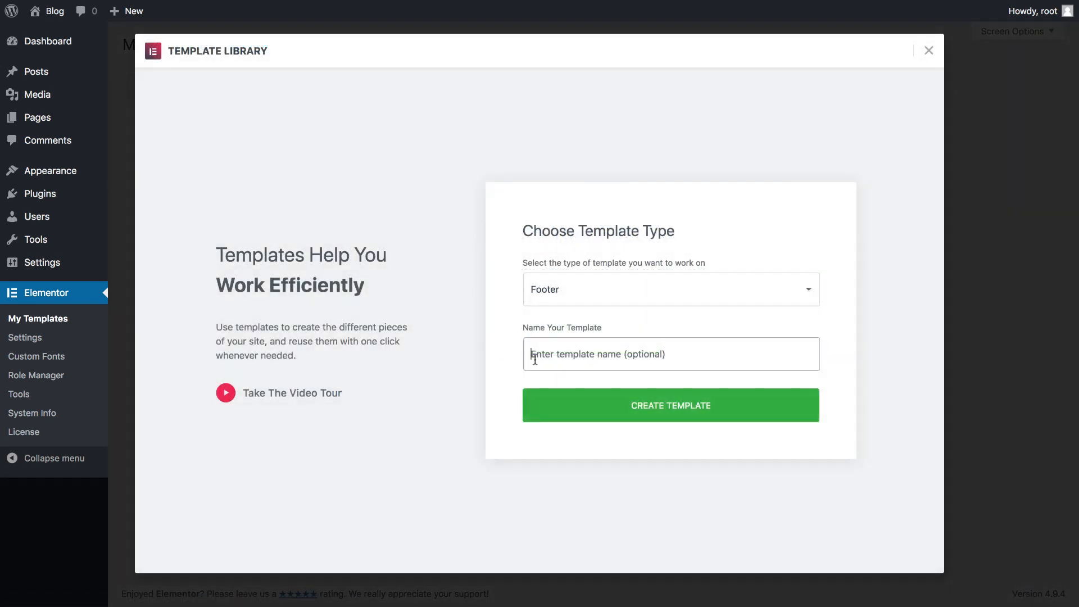
{"action": "type", "text": "My foote"}
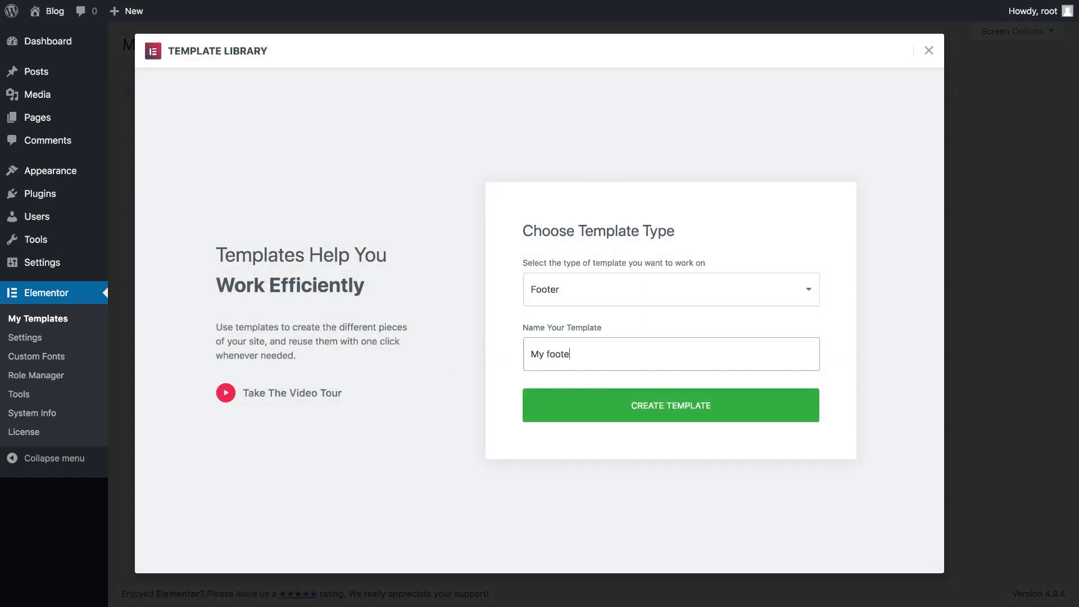
{"action": "left_click", "coordinate": [670, 405]}
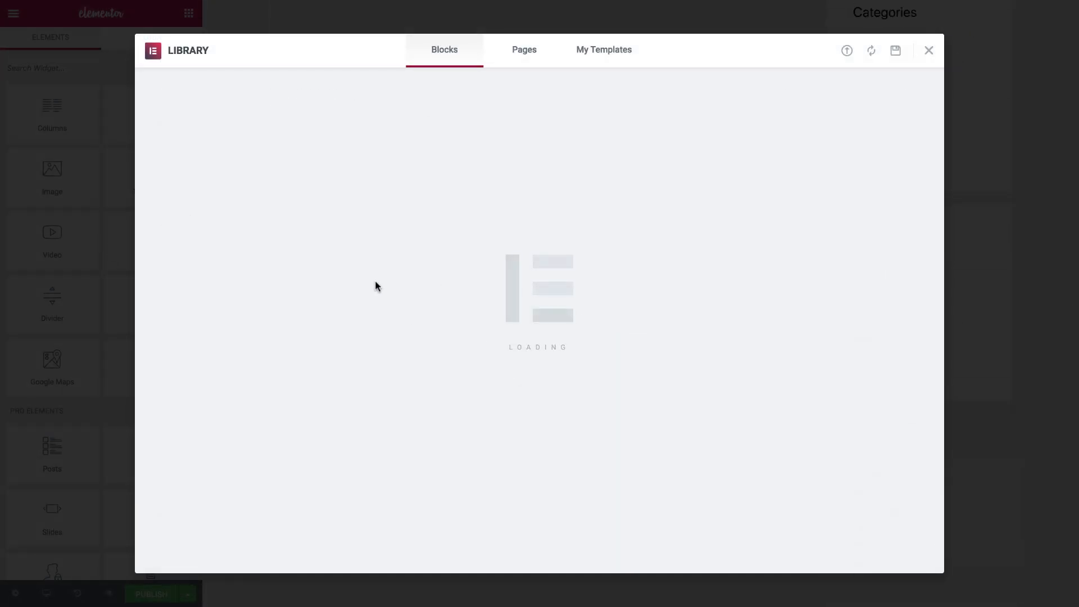
- Insert the Stay in Touch footer block and publish it for the Entire Site
{"action": "left_click", "coordinate": [928, 50]}
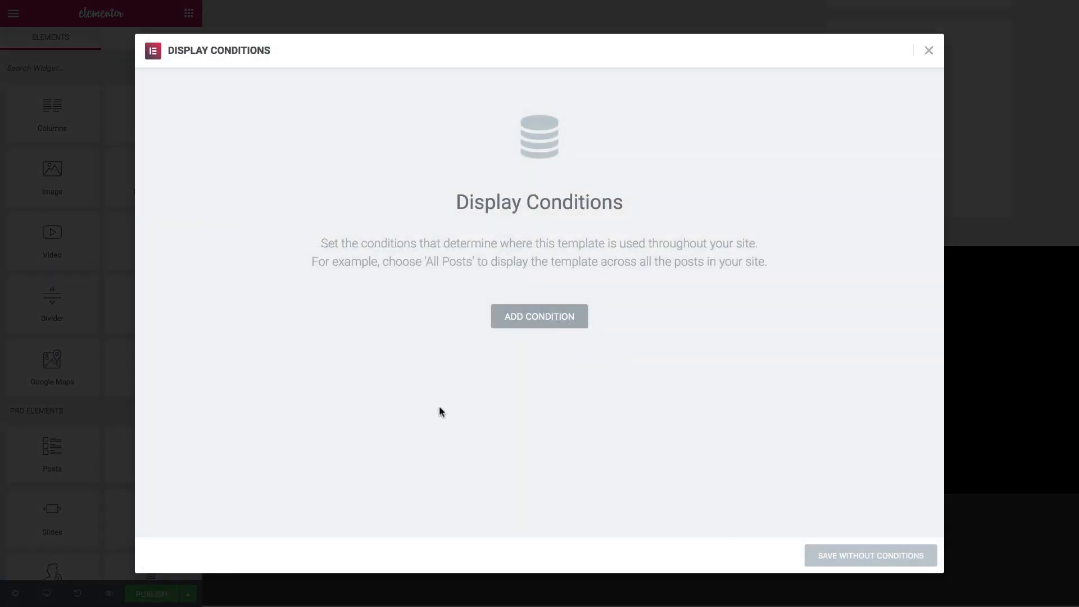
{"action": "left_click", "coordinate": [540, 316]}
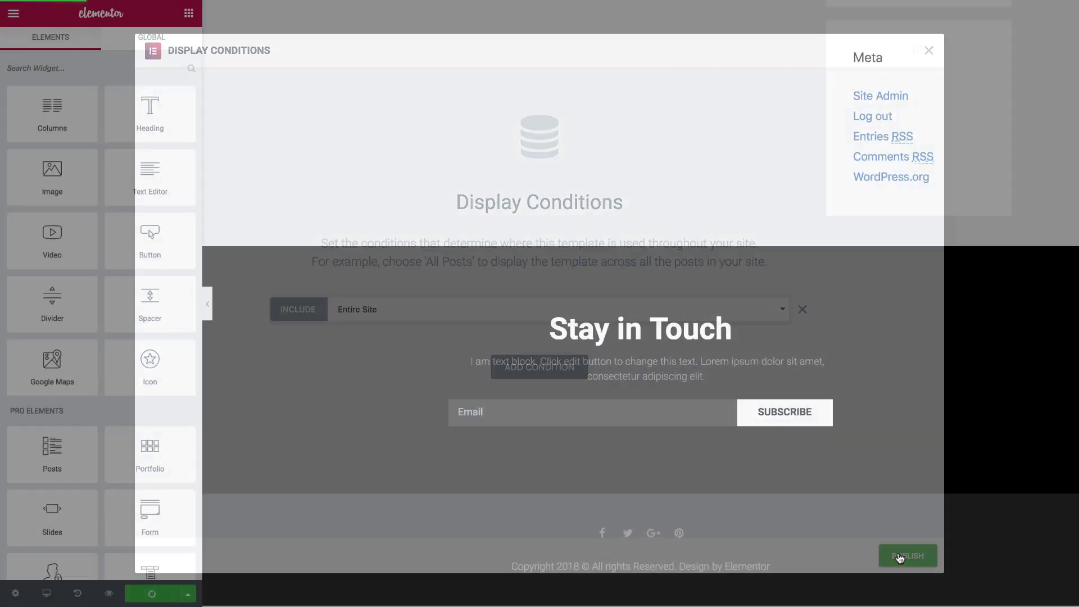
{"action": "left_click", "coordinate": [908, 555]}
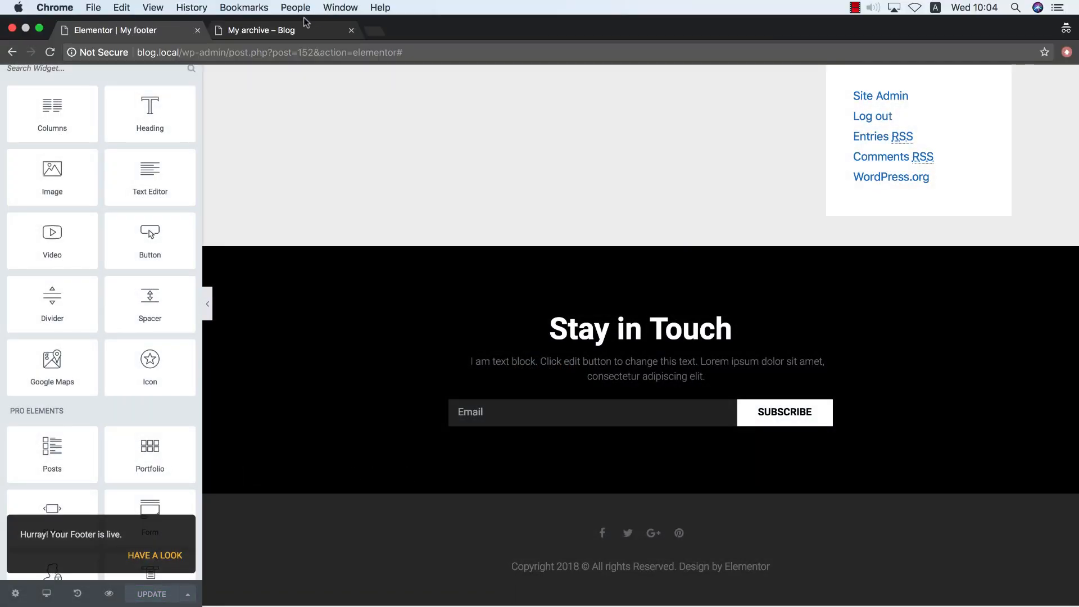
- Switch to the My archive – Blog tab and scroll through the live post grid
{"action": "left_click", "coordinate": [261, 30]}
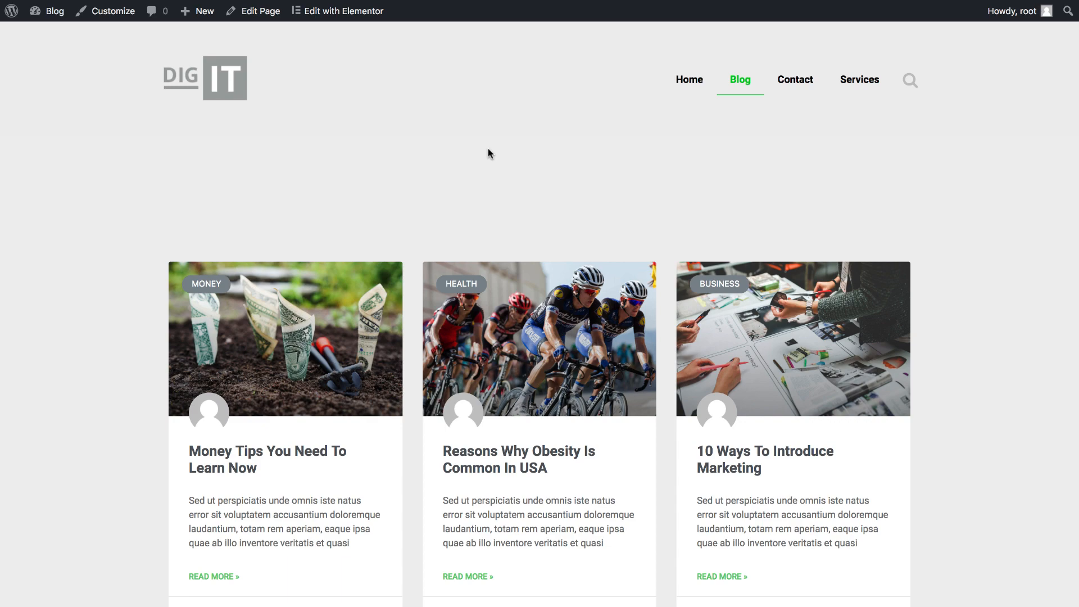
{"action": "mouse_move", "coordinate": [515, 156]}
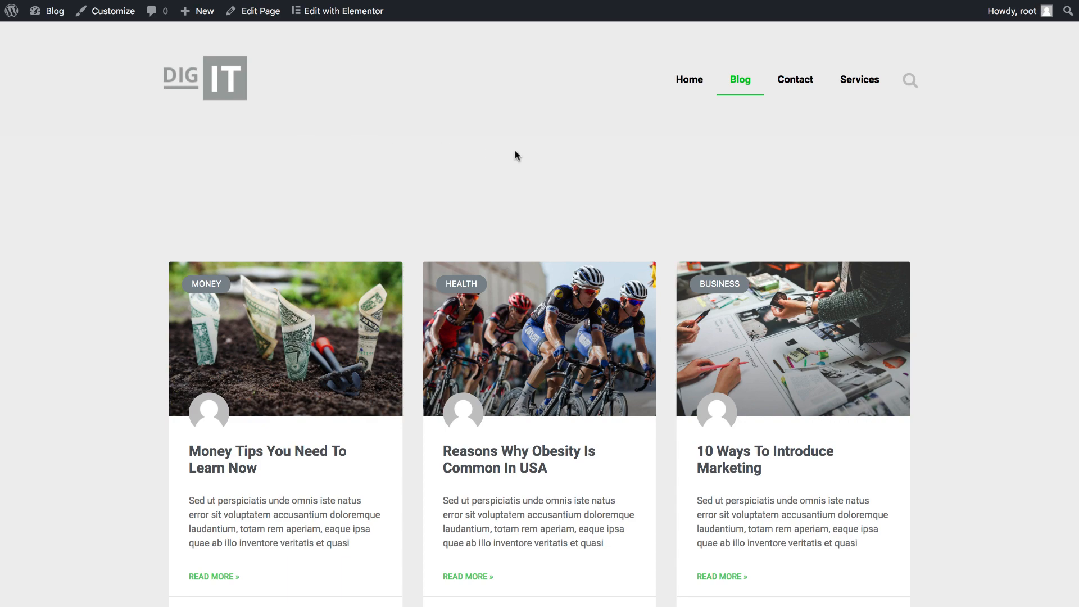
{"action": "scroll", "scroll_direction": "down", "scroll_amount": 3}
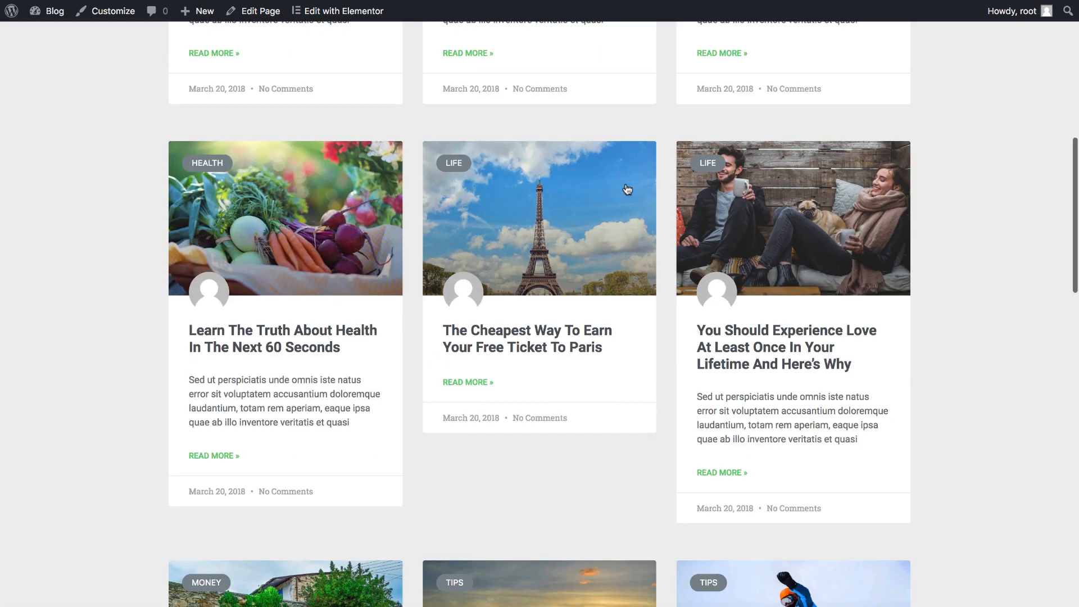
{"action": "scroll", "scroll_direction": "down", "scroll_amount": 3}
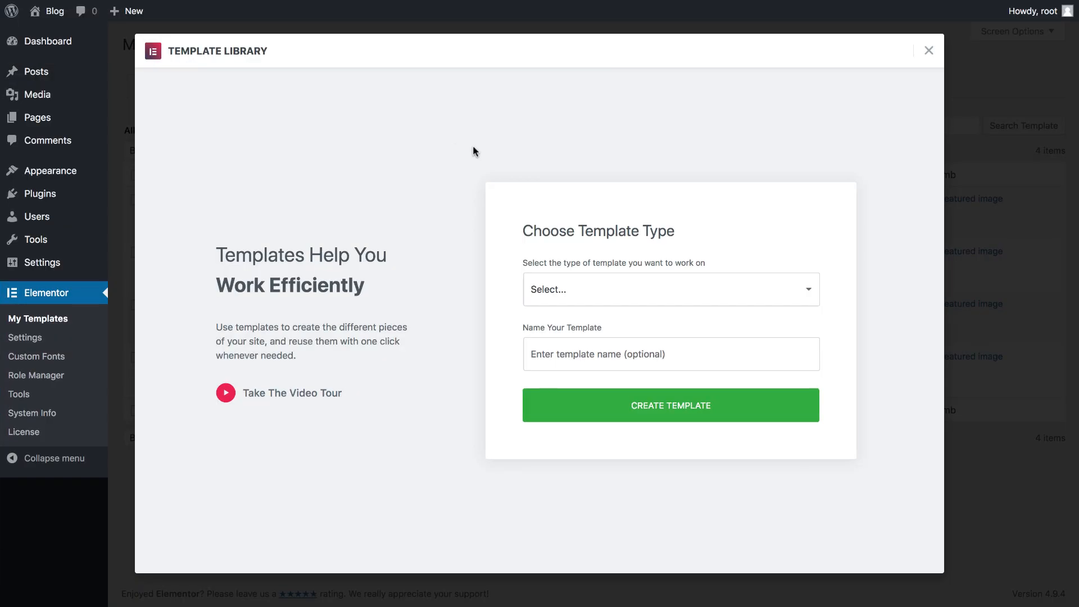
{"action": "mouse_move", "coordinate": [708, 286]}
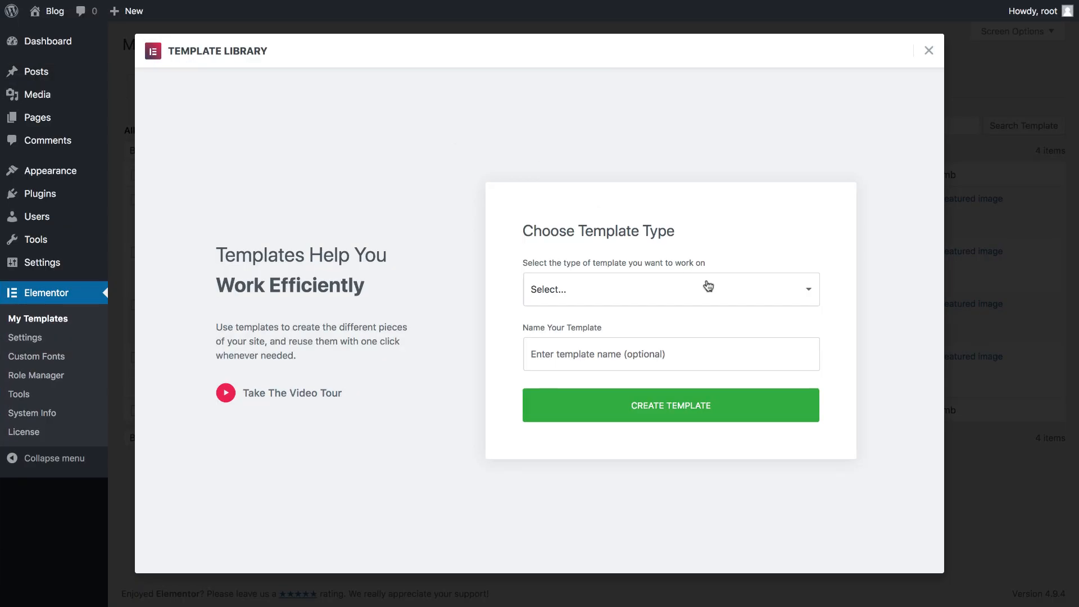
{"action": "left_click", "coordinate": [670, 289]}
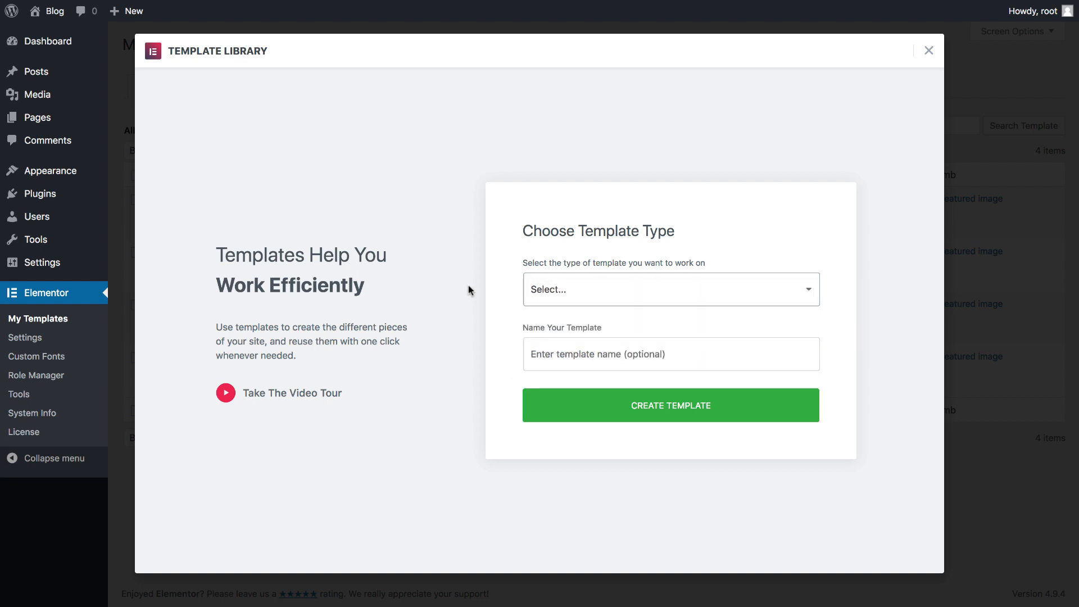
{"action": "mouse_move", "coordinate": [561, 297]}
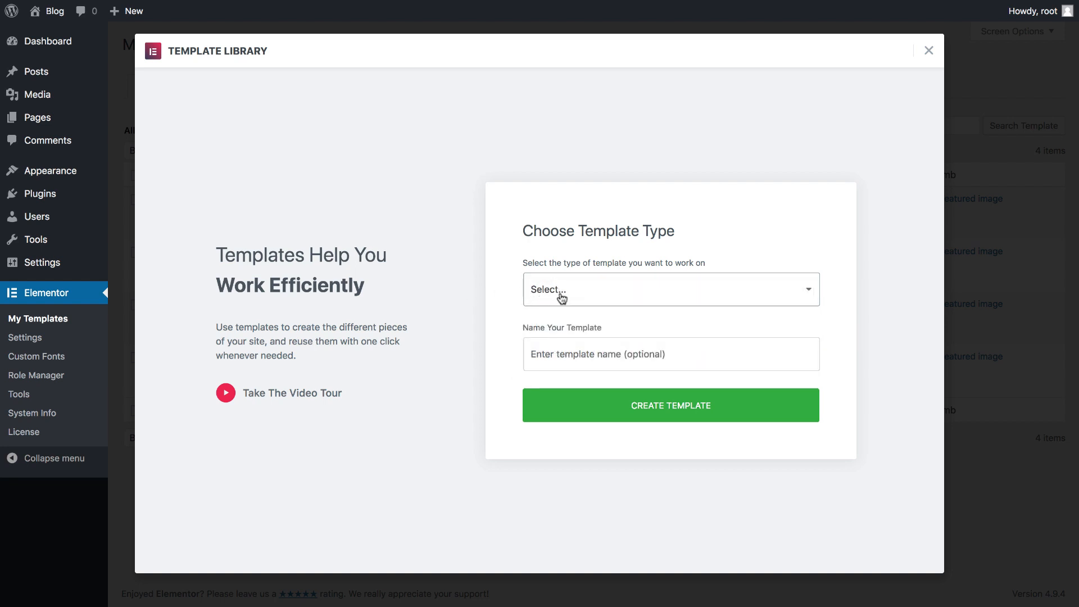
{"action": "mouse_move", "coordinate": [463, 312]}
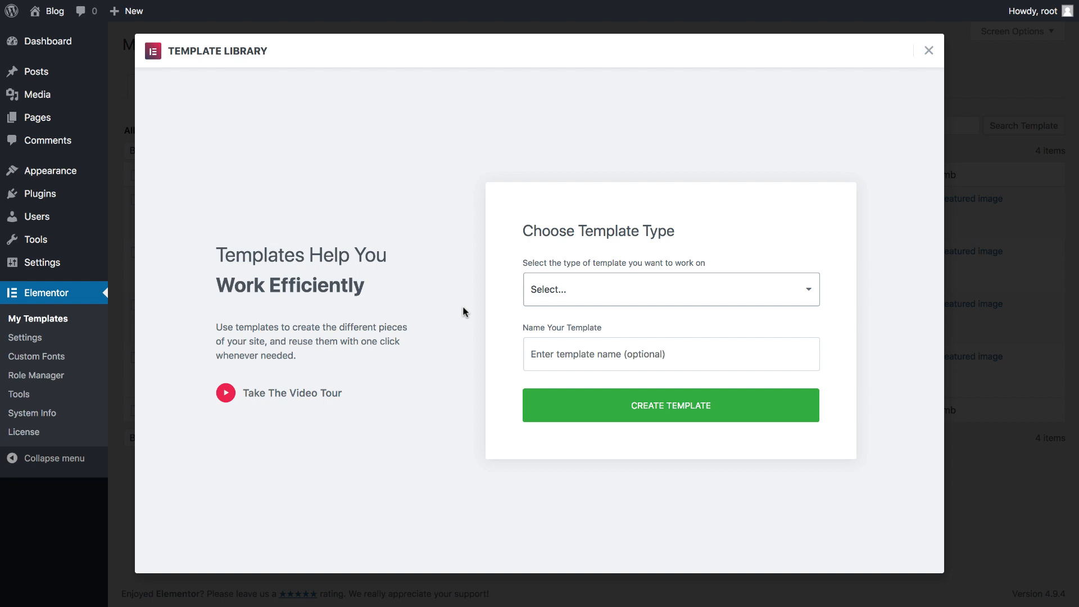
{"action": "left_click", "coordinate": [670, 289]}
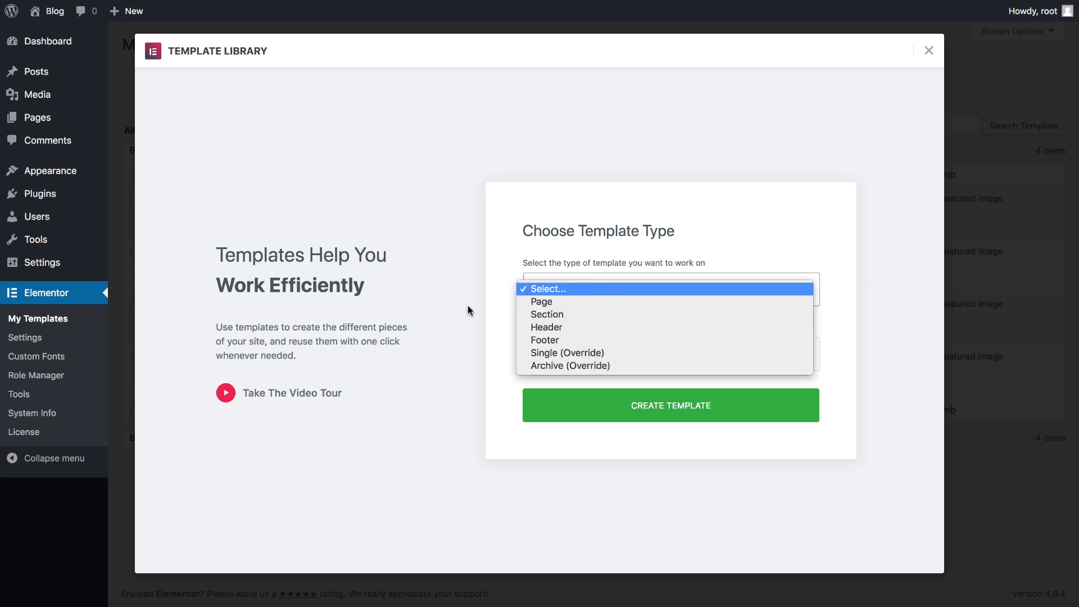
{"action": "left_click", "coordinate": [546, 288]}
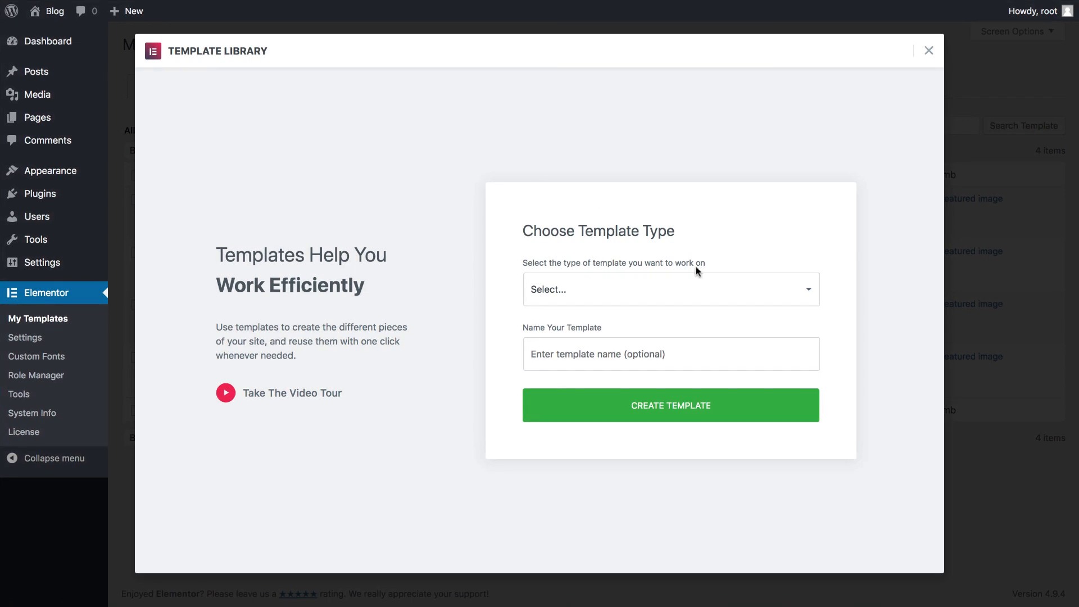
{"action": "left_click", "coordinate": [669, 289]}
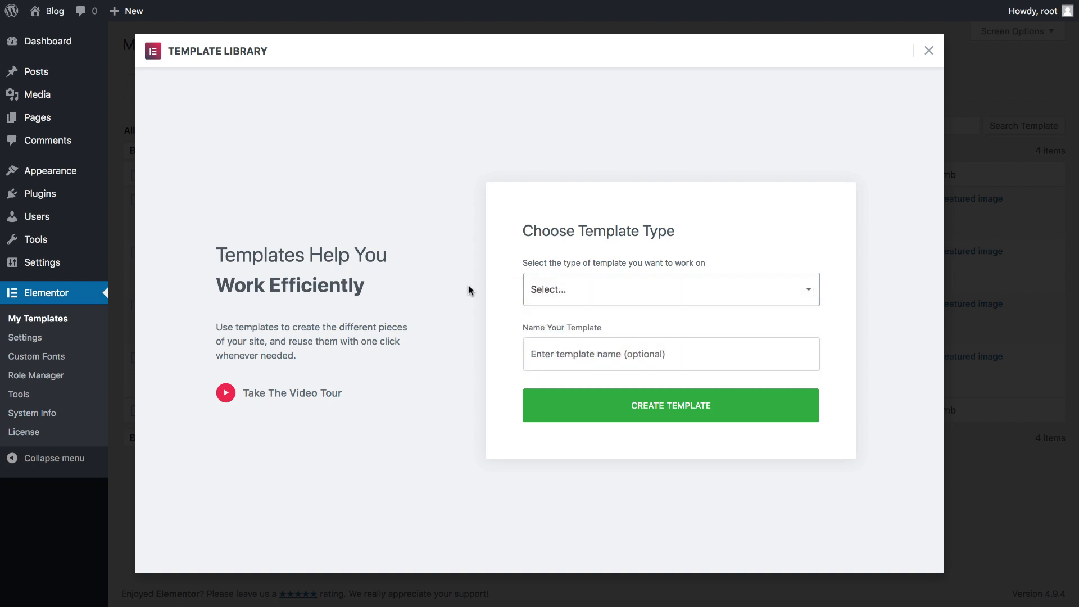
{"action": "mouse_move", "coordinate": [562, 298]}
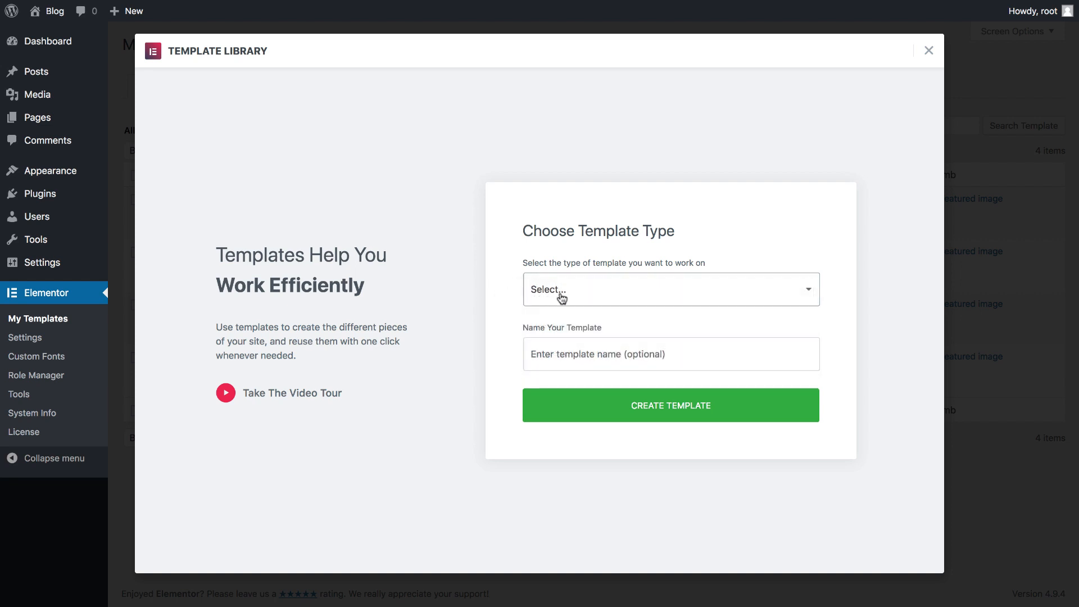
{"action": "mouse_move", "coordinate": [464, 312]}
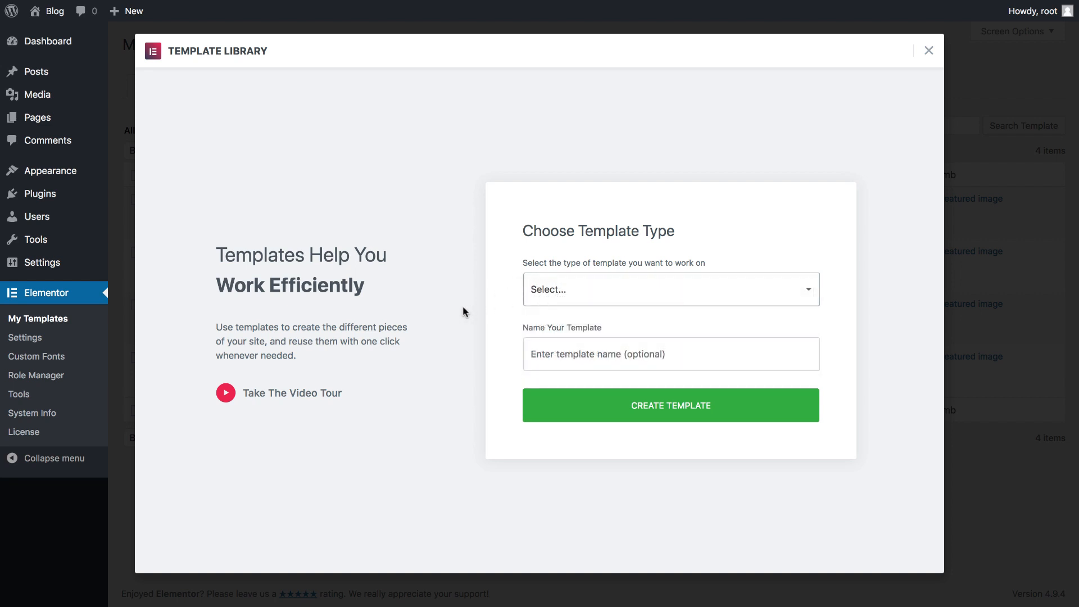